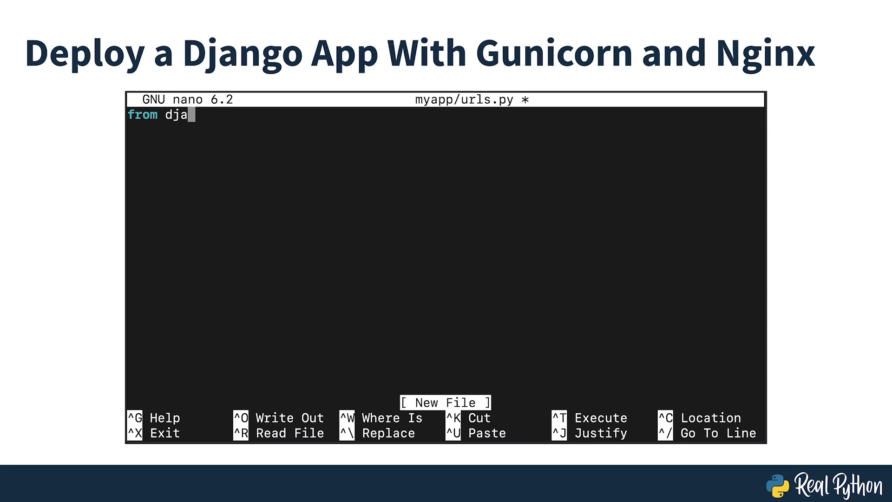
Play the slide demo writing myapp/urls.py and the deploydjango Nginx site config
{"action": "type", "text": "ngo.urls import path"}
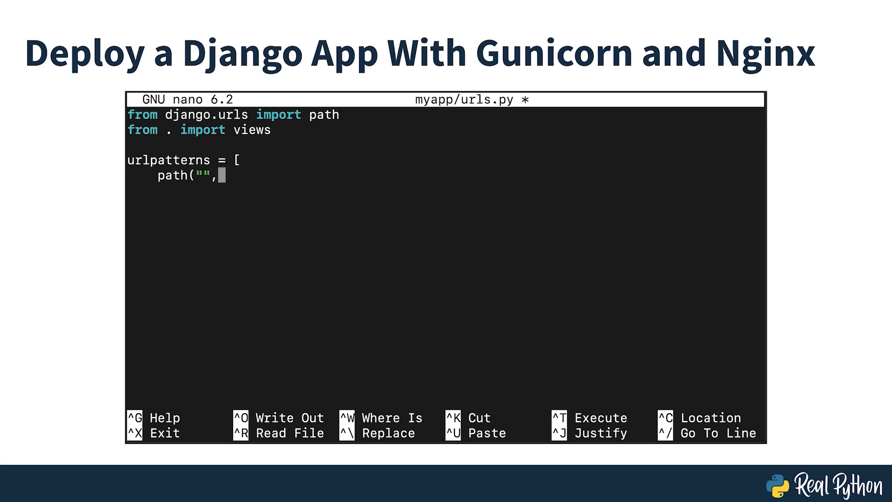
{"action": "type", "text": "views.index, name=\"index\"),"}
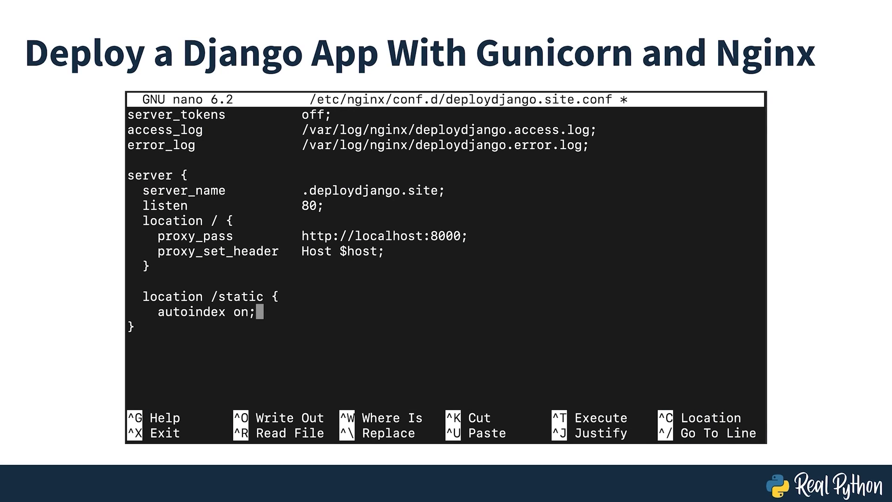
{"action": "type", "text": "alias /var/www/deploydjango."}
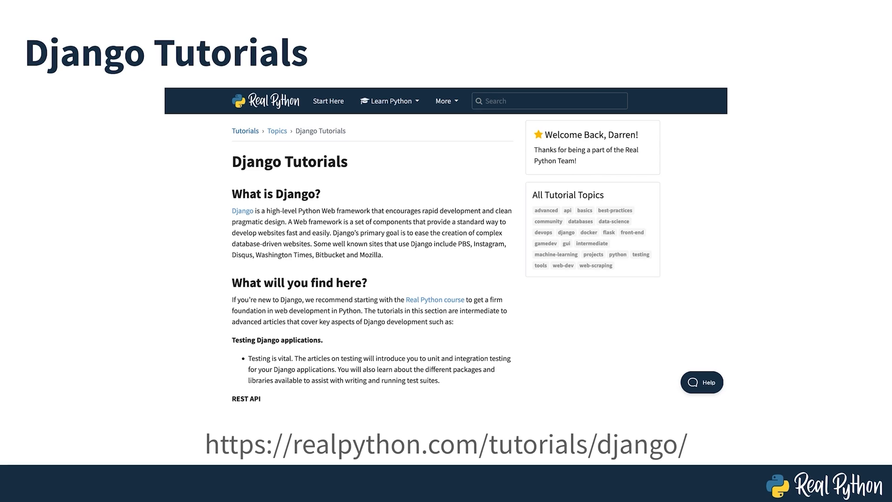
{"action": "key", "text": "Right"}
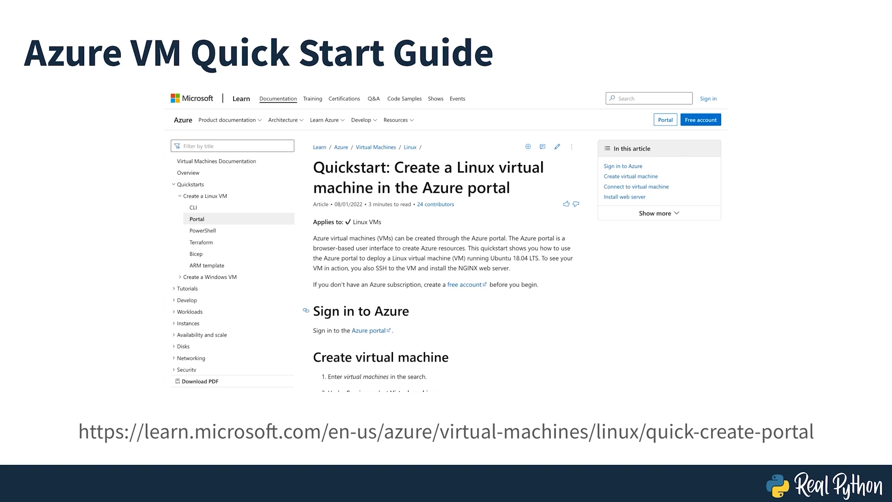
Advance past the Azure VM Quick Start Guide slide to the terminal
{"action": "key", "text": "Right"}
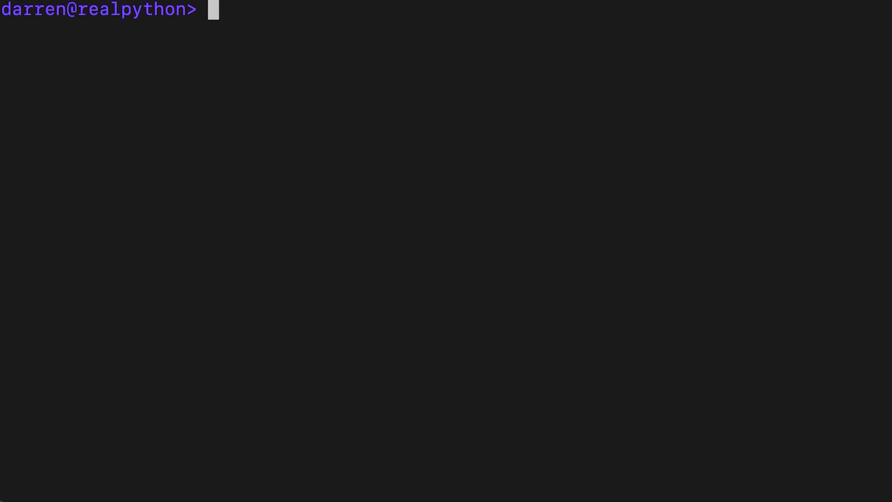
{"action": "type", "text": "ssh -i ~/.ssh/"}
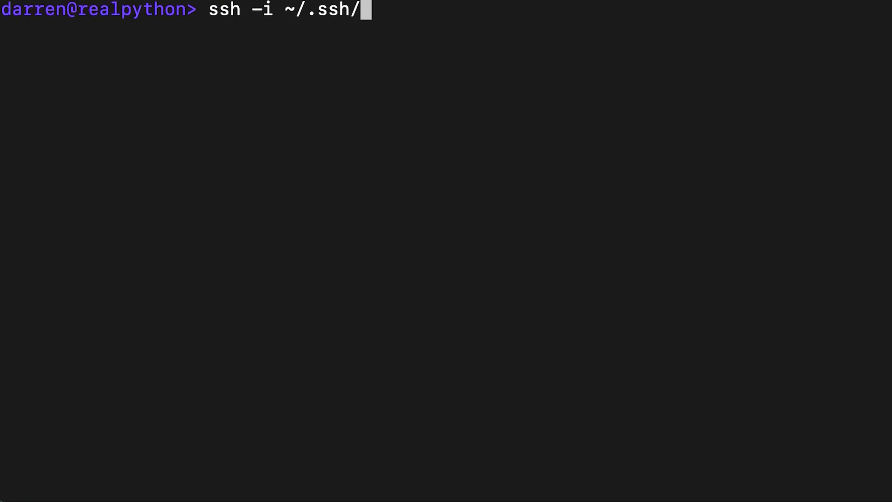
{"action": "type", "text": "mbp2015access.pem ub"}
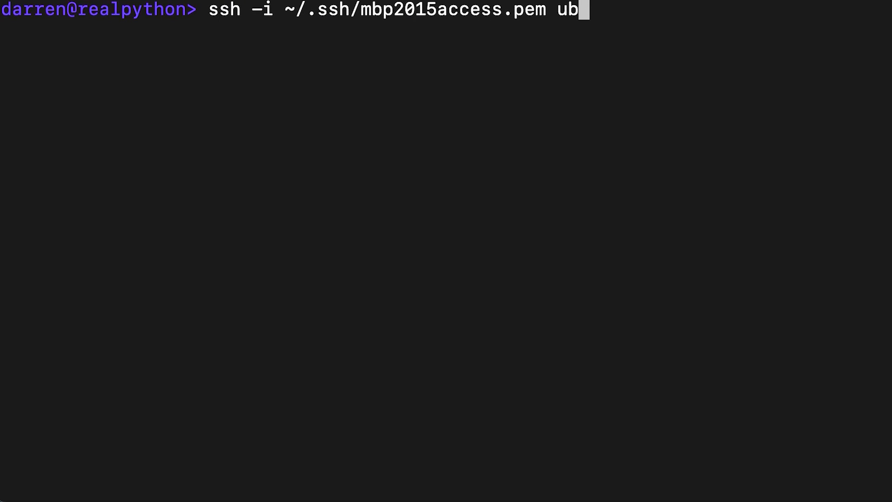
{"action": "type", "text": "untu@35.178.173.188"}
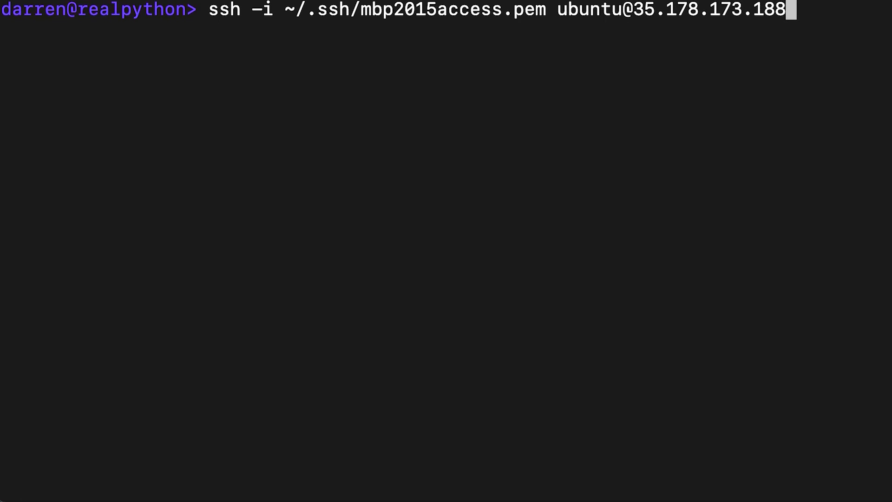
{"action": "key", "text": "Return"}
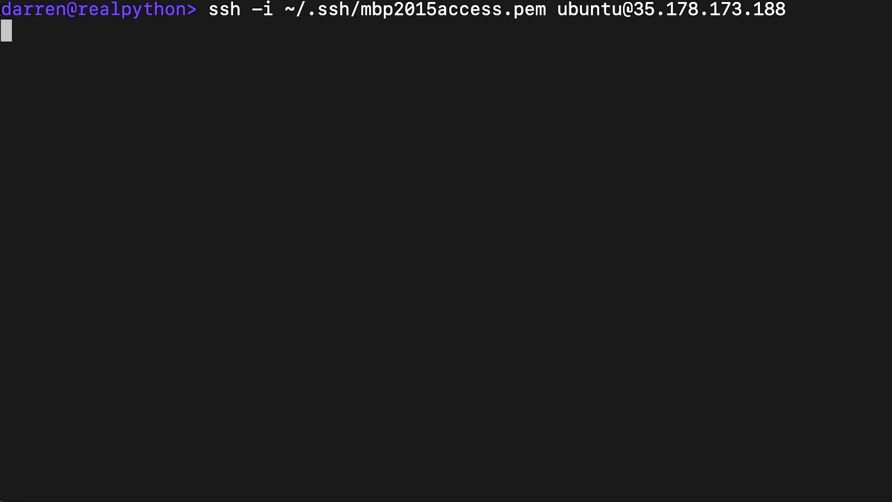
{"action": "key", "text": "Return"}
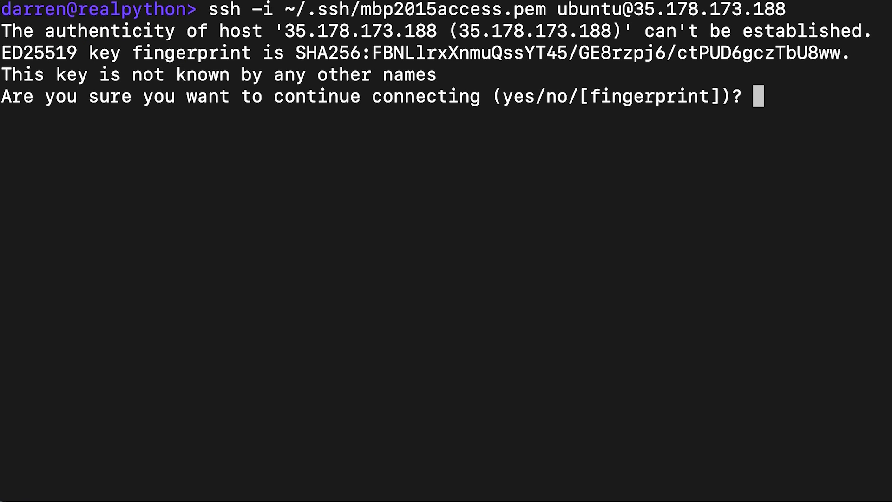
{"action": "type", "text": "yes"}
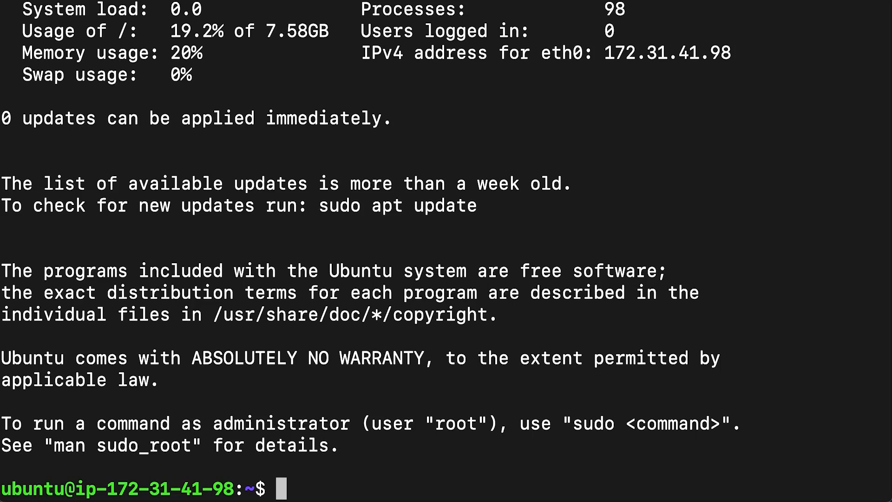
Start entering the sudo apt-get update command at the server prompt
{"action": "type", "text": "sudo apt-get update -y"}
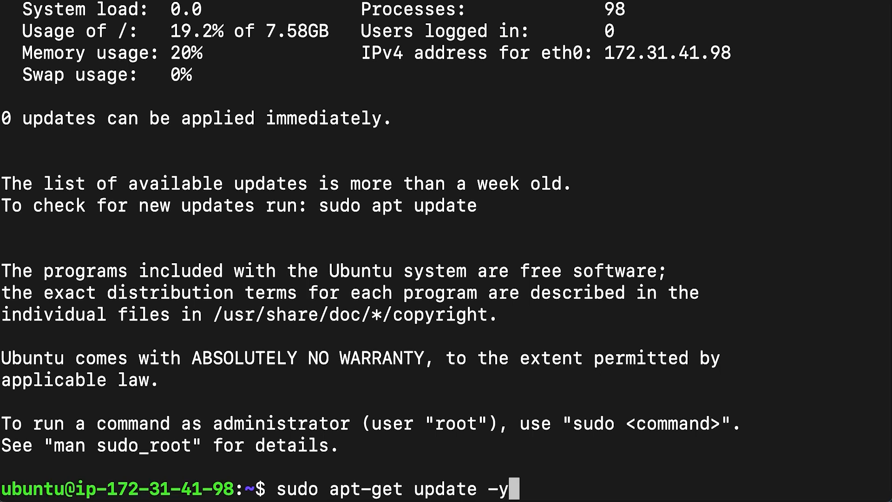
Run the package update, then install python3.10, python3.10-venv and sqlite3 with apt-get
{"action": "key", "text": "Return"}
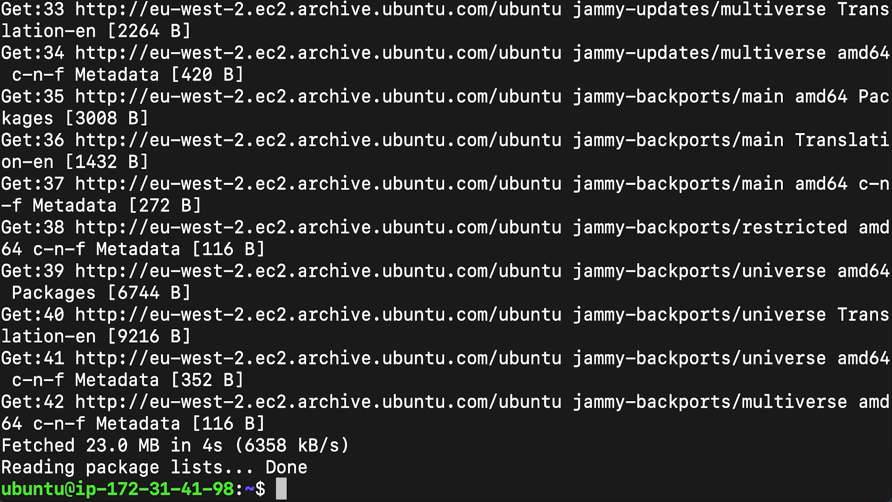
{"action": "type", "text": "sudo apt-get ins"}
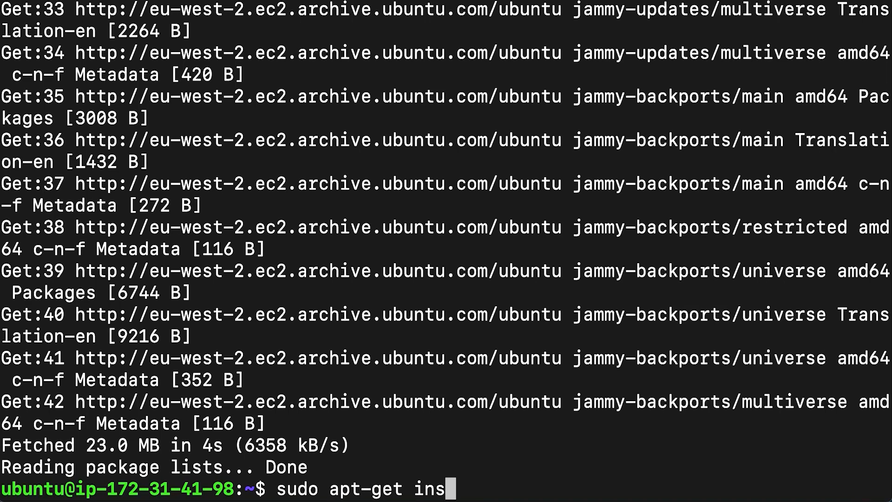
{"action": "type", "text": "tall -y python3.10"}
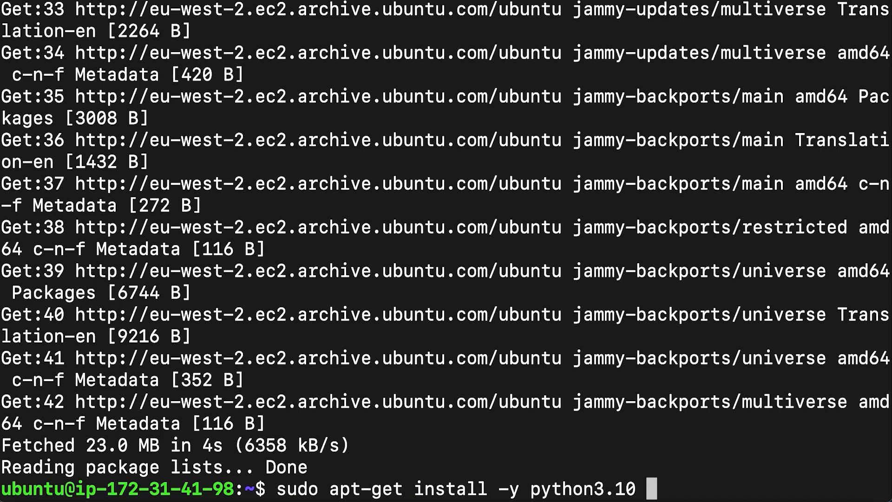
{"action": "type", "text": "python3.10-venv sql"}
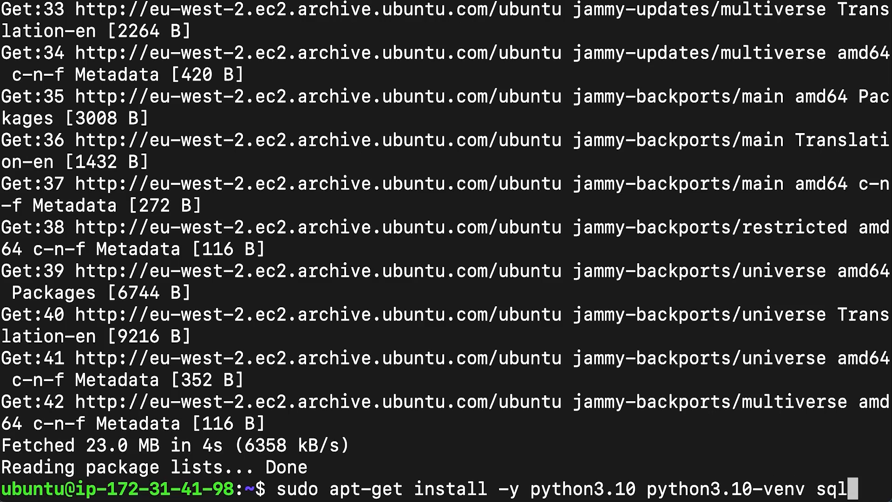
{"action": "type", "text": "ite3"}
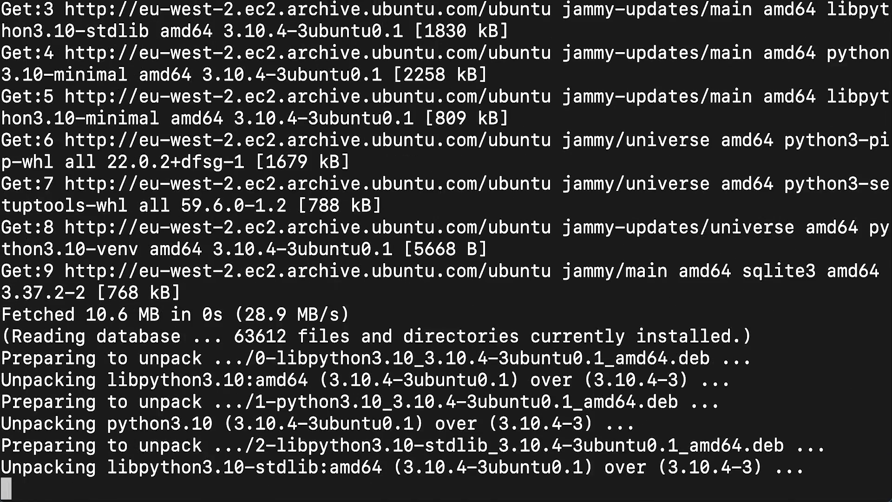
Accept the service-restart dialog and begin the python venv command
{"action": "scroll", "scroll_direction": "down", "scroll_amount": 3}
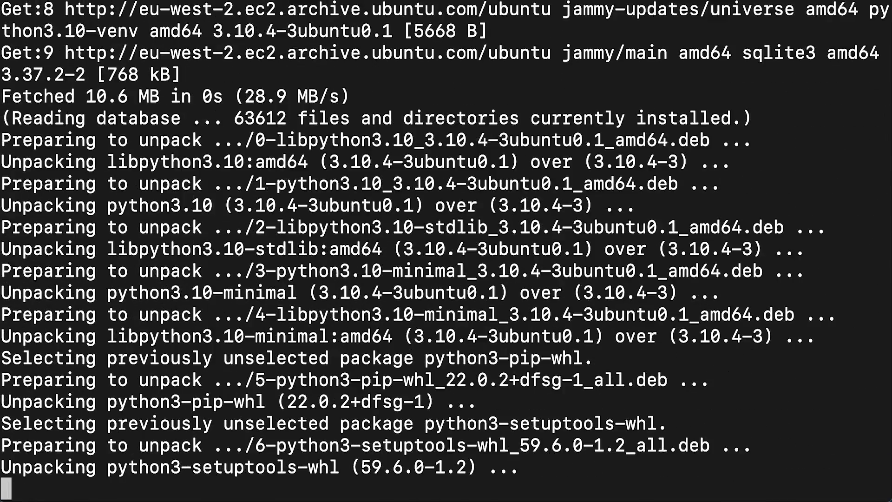
{"action": "scroll", "scroll_direction": "down", "scroll_amount": 3}
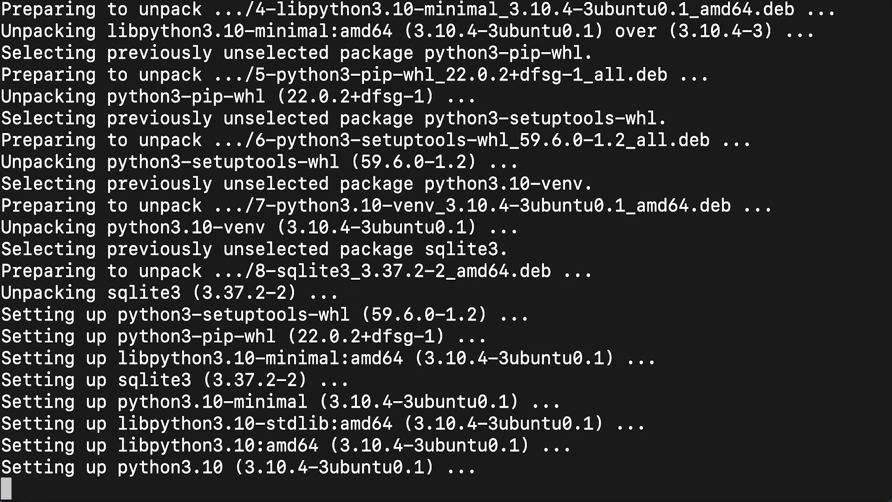
{"action": "scroll", "scroll_direction": "down", "scroll_amount": 3}
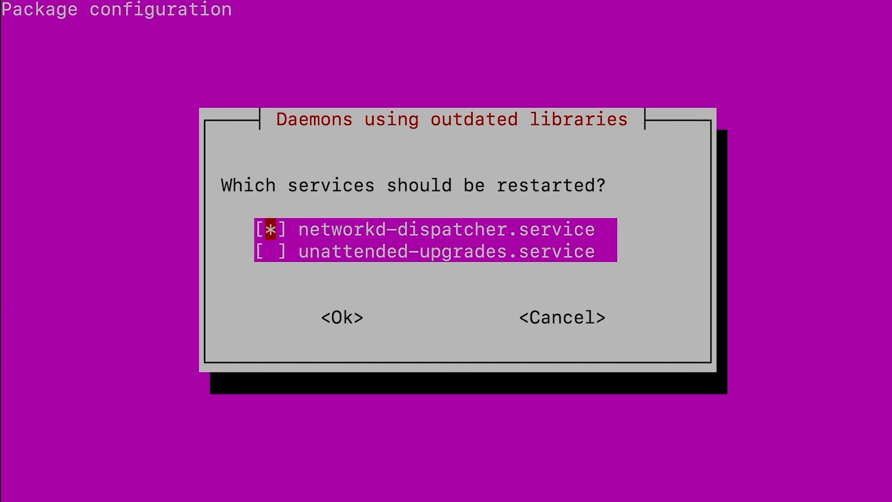
{"action": "key", "text": "Down"}
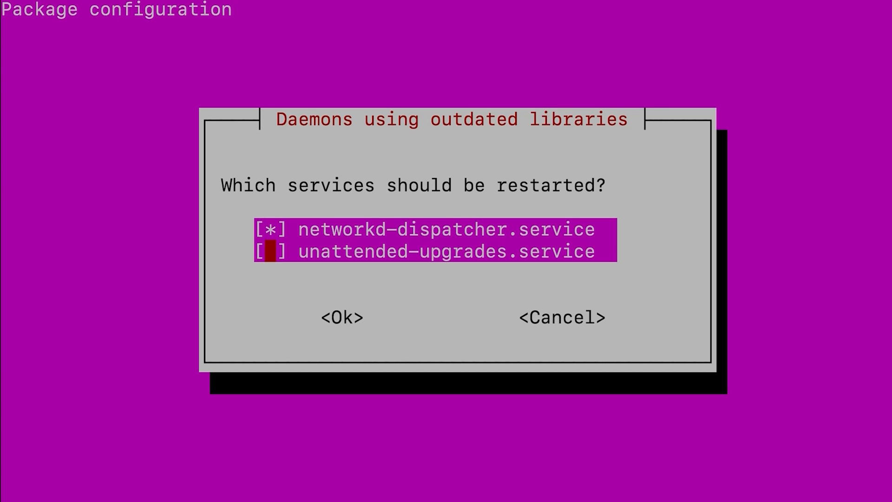
{"action": "left_click", "coordinate": [340, 318]}
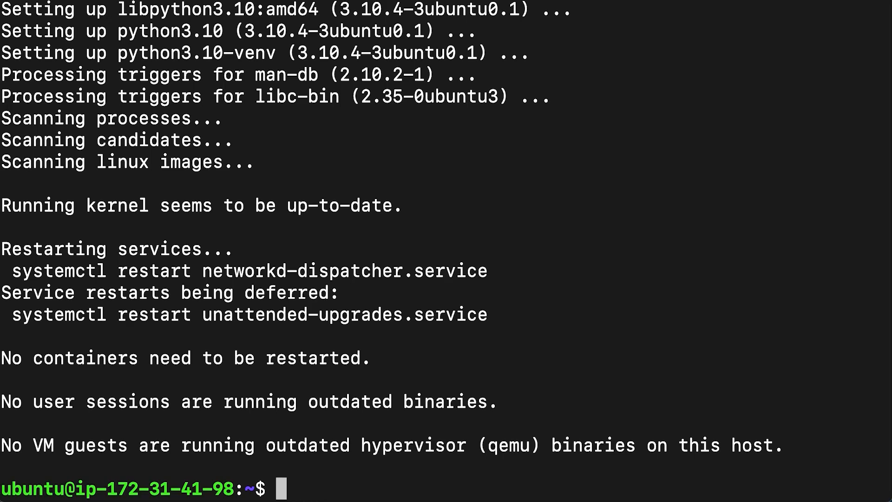
{"action": "type", "text": "pytho"}
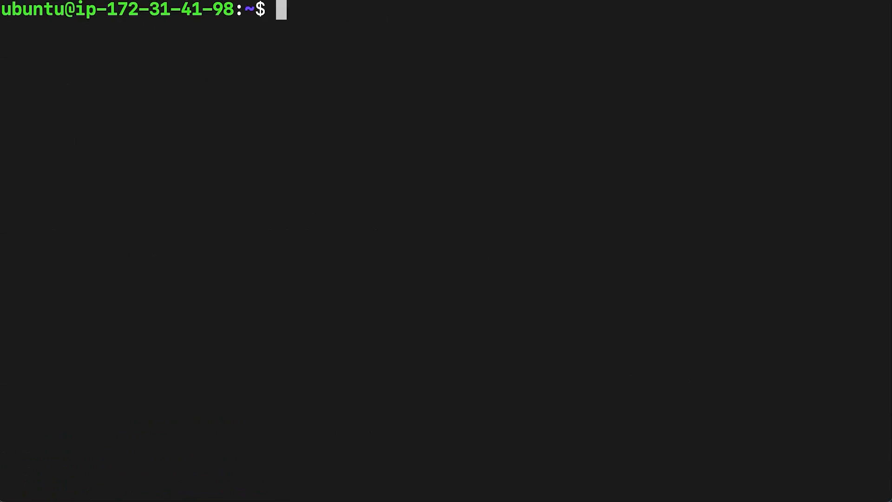
Create the env virtual environment and activate it with source env/bin/activate
{"action": "type", "text": "python3 -m venv env"}
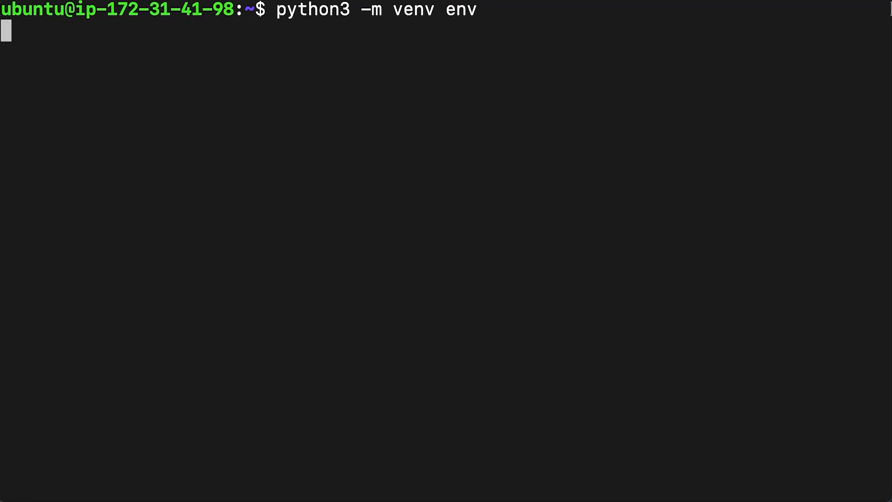
{"action": "type", "text": "s"}
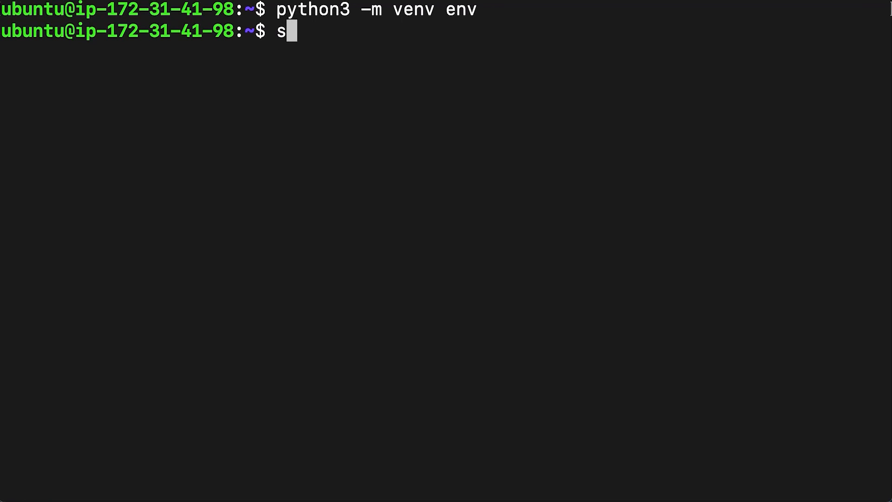
{"action": "type", "text": "ource env/bin/activa"}
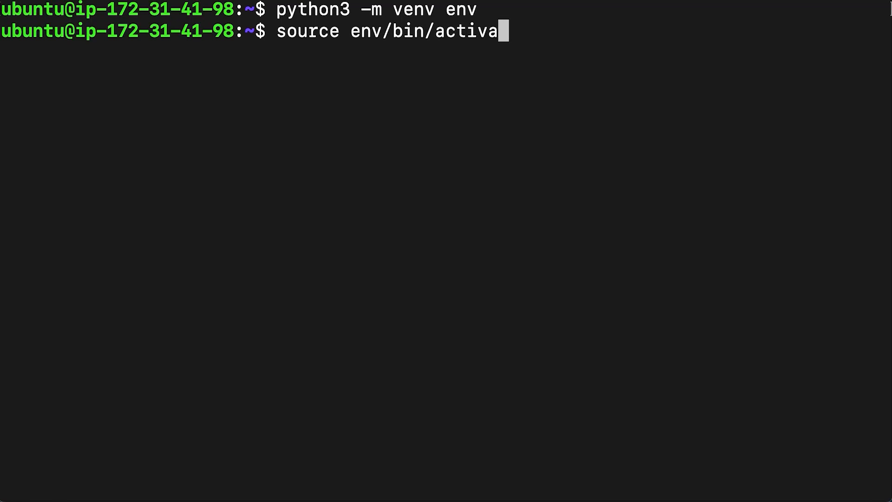
{"action": "key", "text": "Return"}
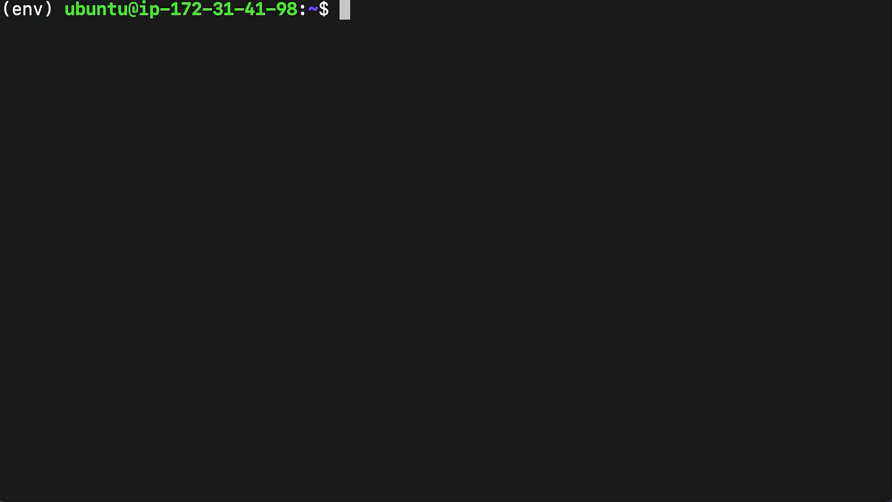
Install an upgraded pip and django==4.1.* with python -m pip install -U
{"action": "type", "text": "python -"}
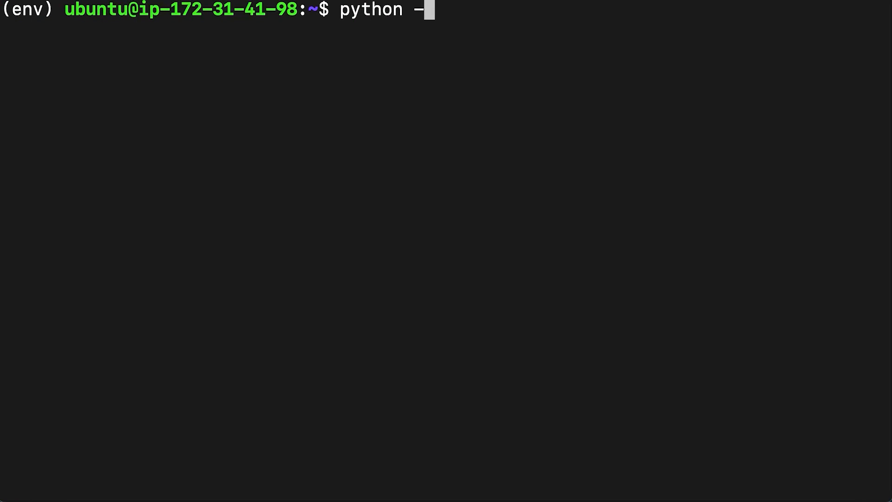
{"action": "type", "text": "m pip install -U pip"}
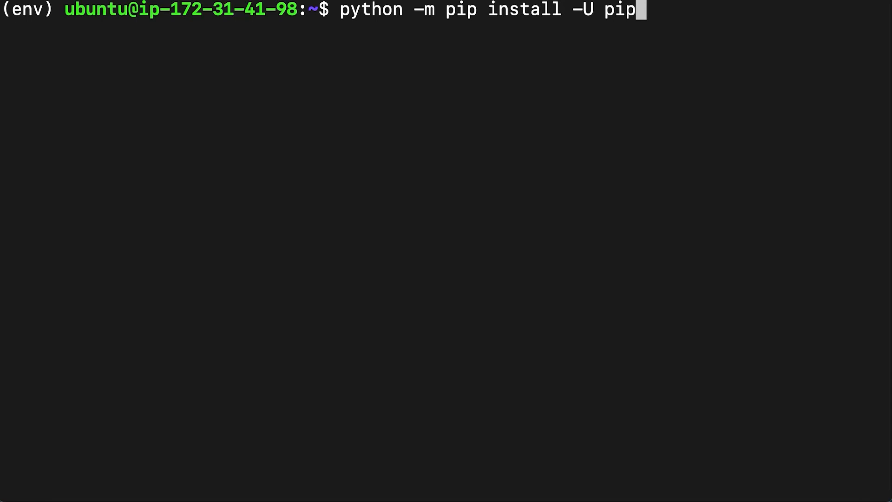
{"action": "type", "text": "'django==4.1.*'"}
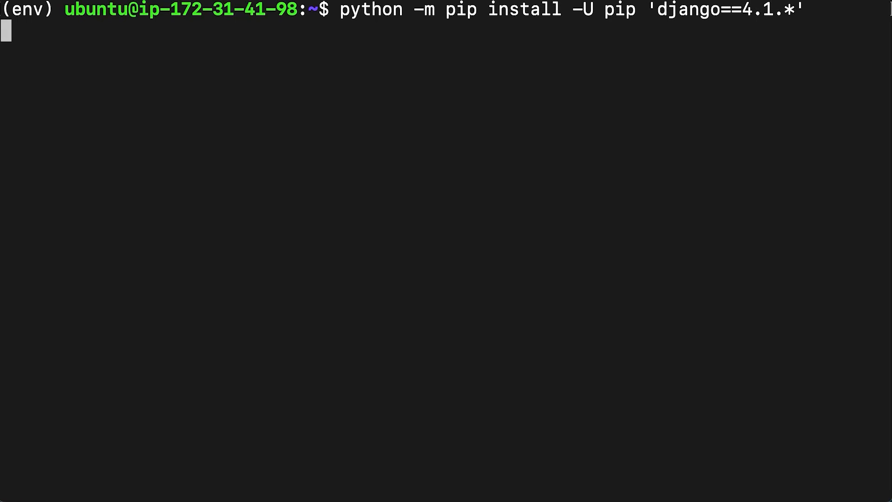
{"action": "key", "text": "Return"}
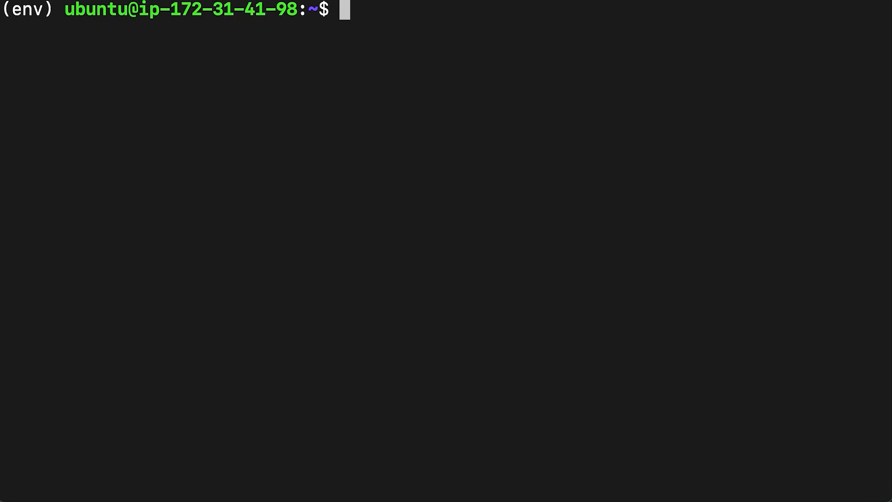
Export a PS1 giving a green AWS label and blue working directory, then start mkdir django-gunicorn-nginx
{"action": "type", "text": "export"}
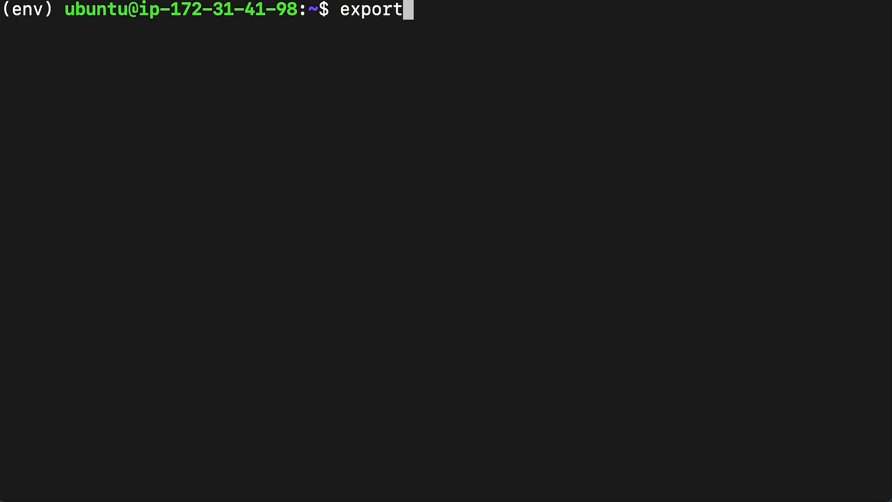
{"action": "type", "text": "PS1=\"\\[\\033[32m\\]A"}
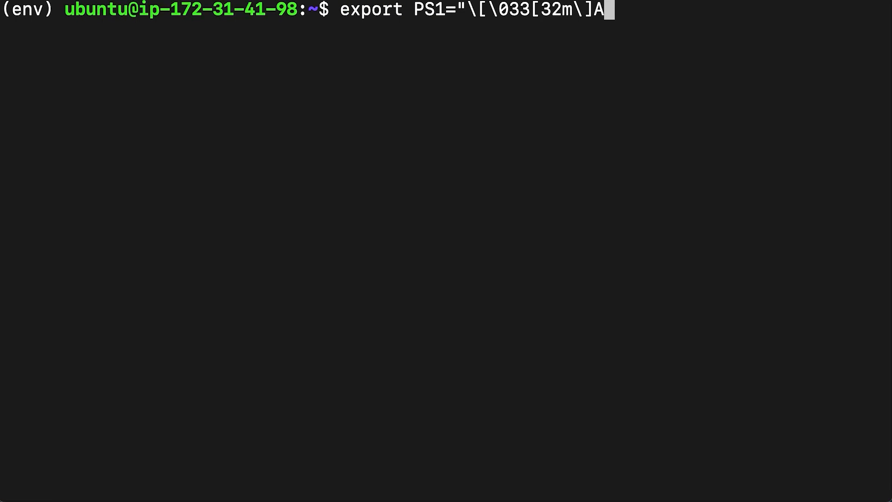
{"action": "type", "text": "WS\\[\\033[00m\\]:\\[\\03"}
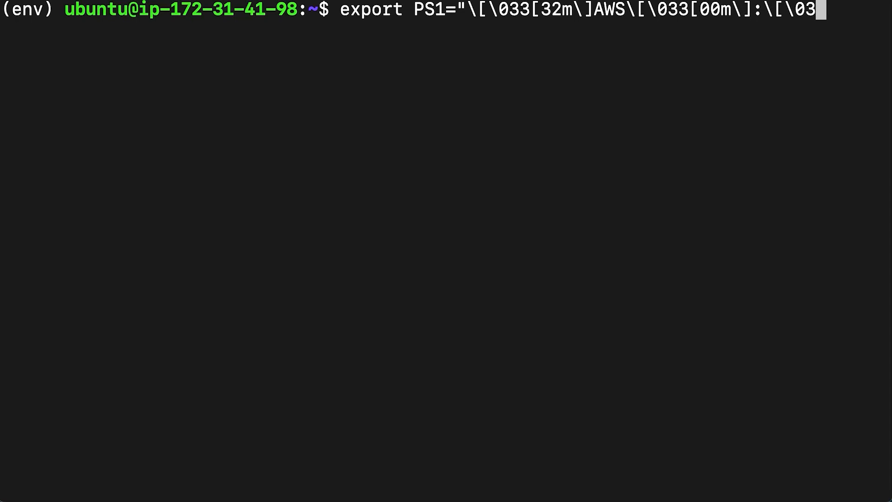
{"action": "type", "text": "[34m\\]\\w\\[\\033[00m"}
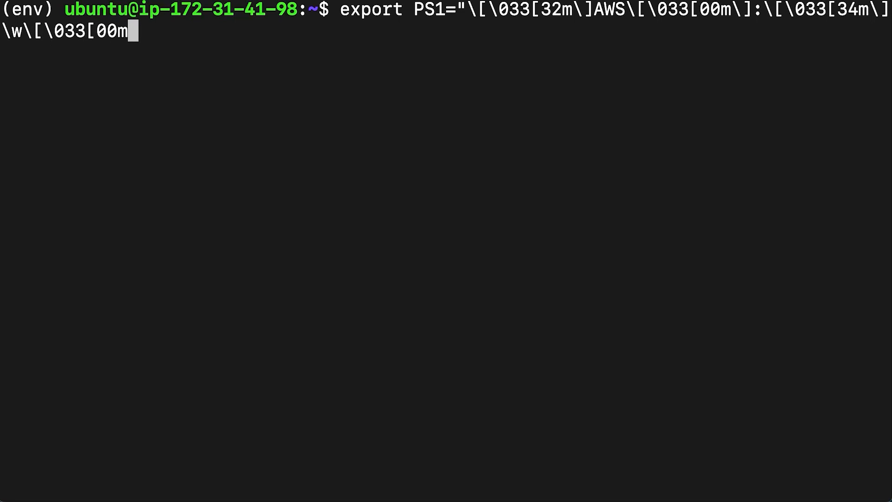
{"action": "key", "text": "Return"}
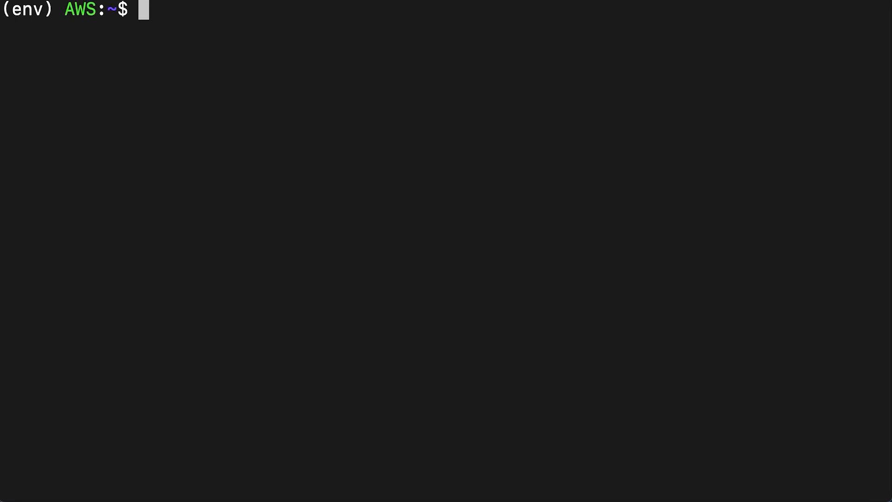
{"action": "type", "text": "mkdir django-gu"}
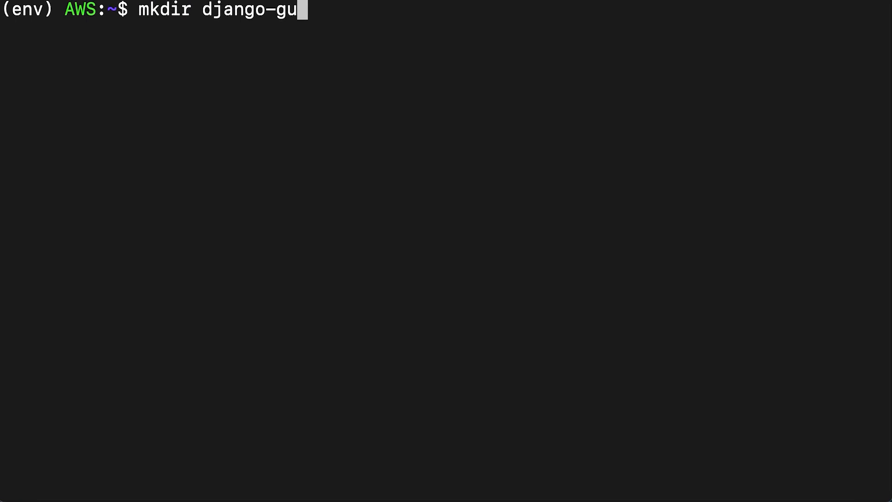
Create the django-gunicorn-nginx folder and start the Django project named project inside it
{"action": "key", "text": "Return"}
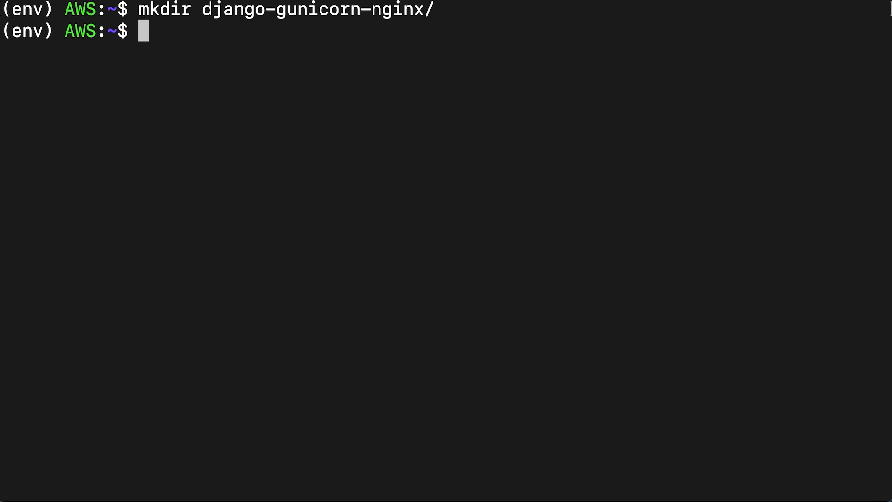
{"action": "type", "text": "django-admin st"}
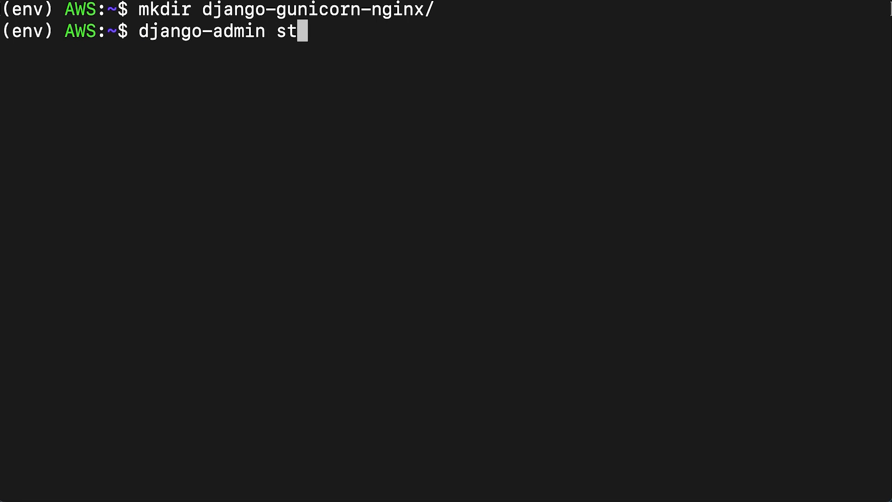
{"action": "type", "text": "artproject project"}
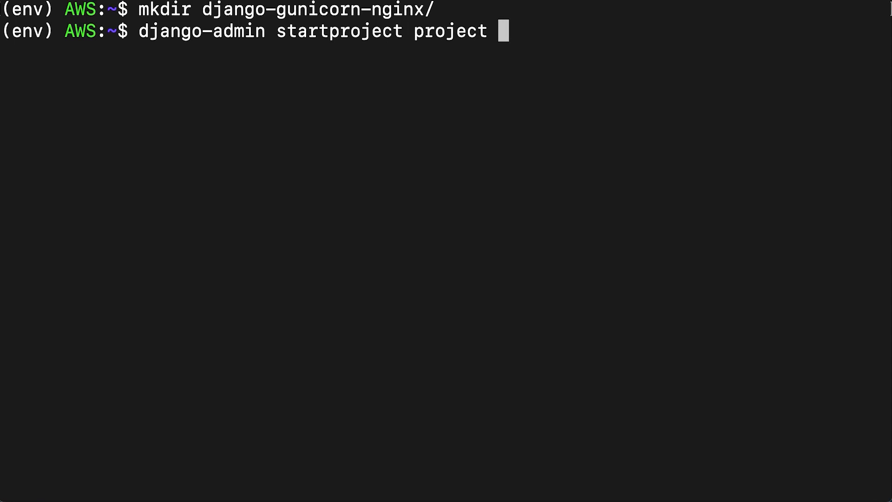
{"action": "type", "text": "django-gunicorn-ngin"}
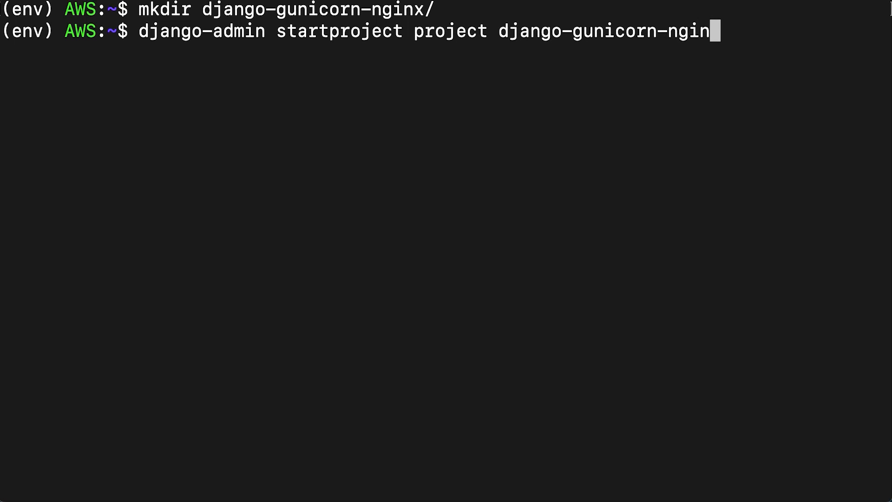
{"action": "key", "text": "Return"}
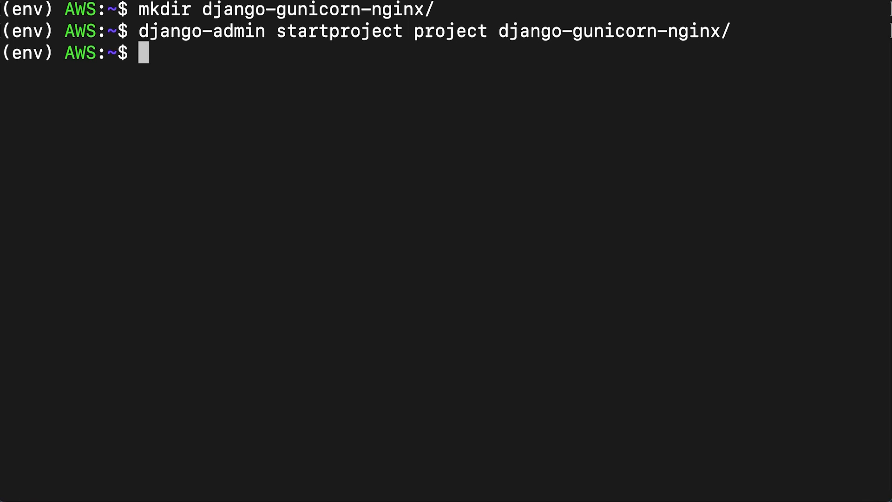
Enter the folder, start the myapp app and run python manage.py migrate
{"action": "type", "text": "cd django-gunicorn-nginx/"}
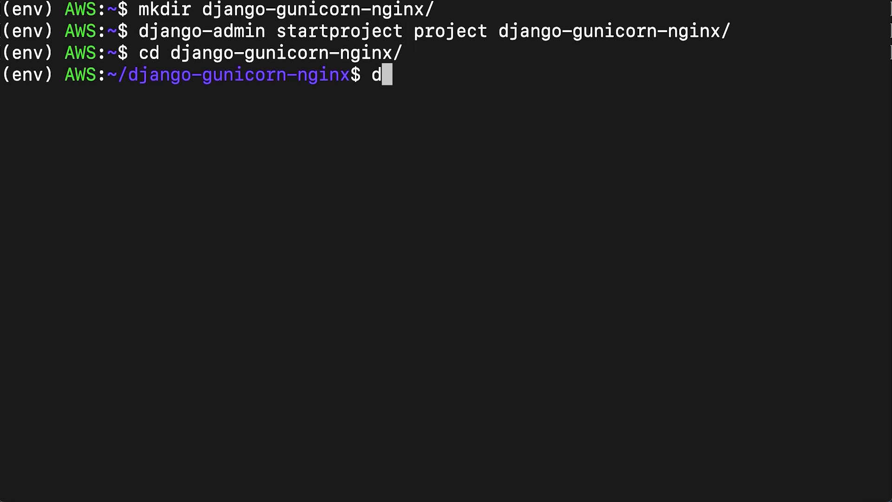
{"action": "type", "text": "jango-admin startapp myap"}
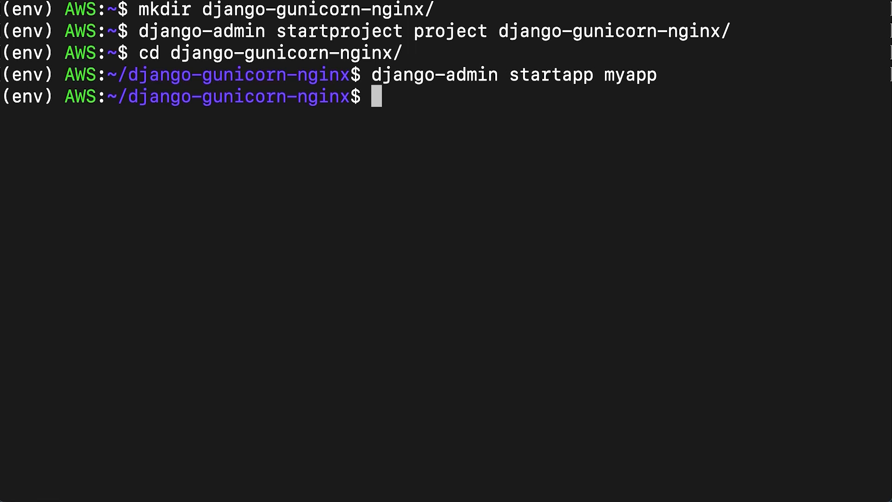
{"action": "type", "text": "python m"}
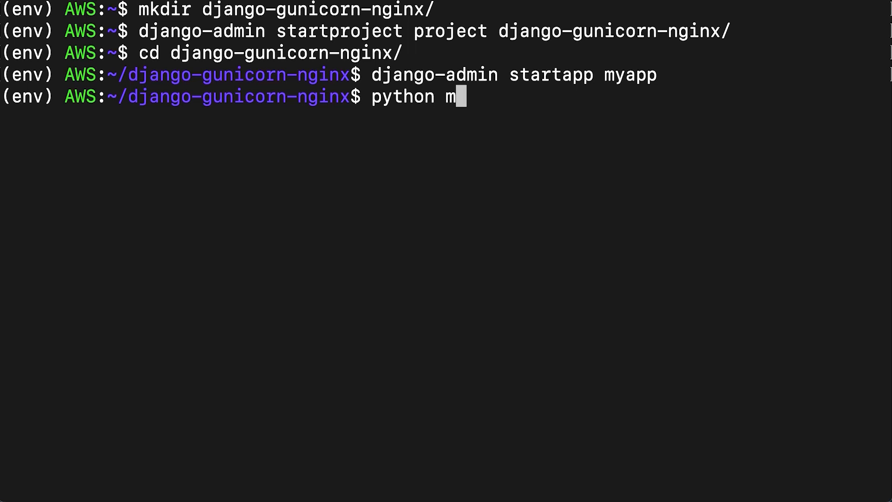
{"action": "type", "text": "anage.py migrate"}
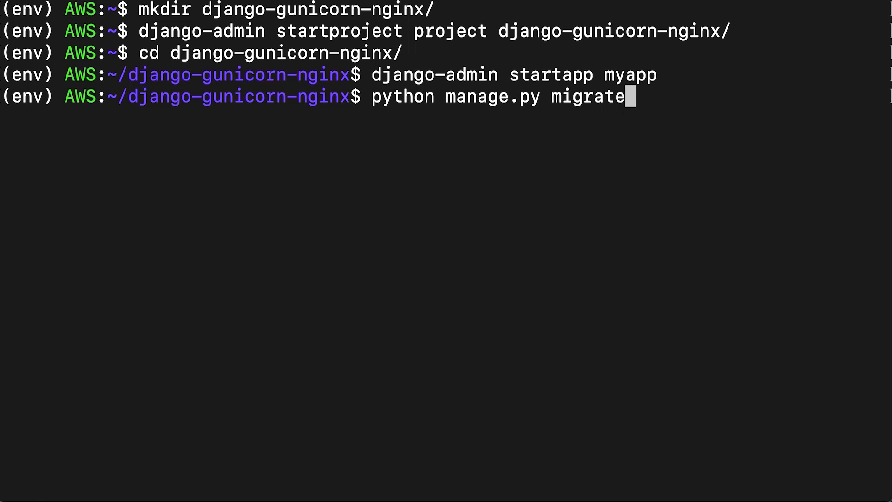
{"action": "key", "text": "Return"}
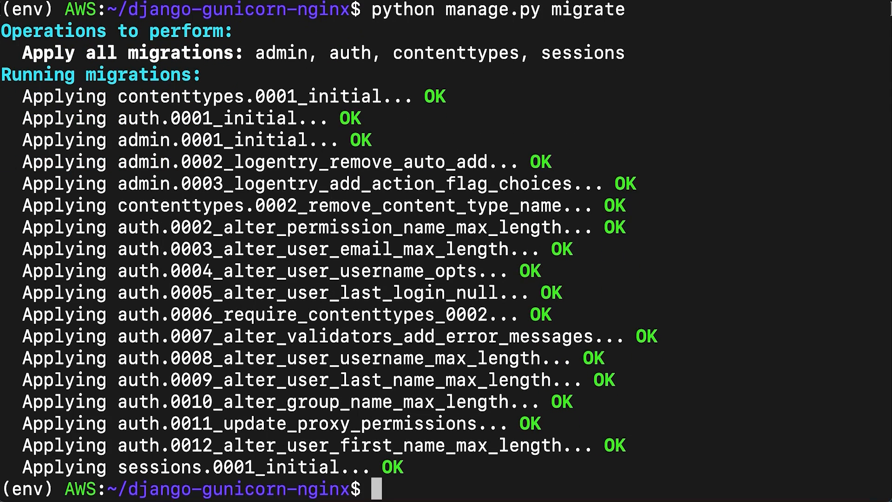
Create the nested myapp/templates/myapp directory with mkdir -pv
{"action": "type", "text": "mkdir -pv"}
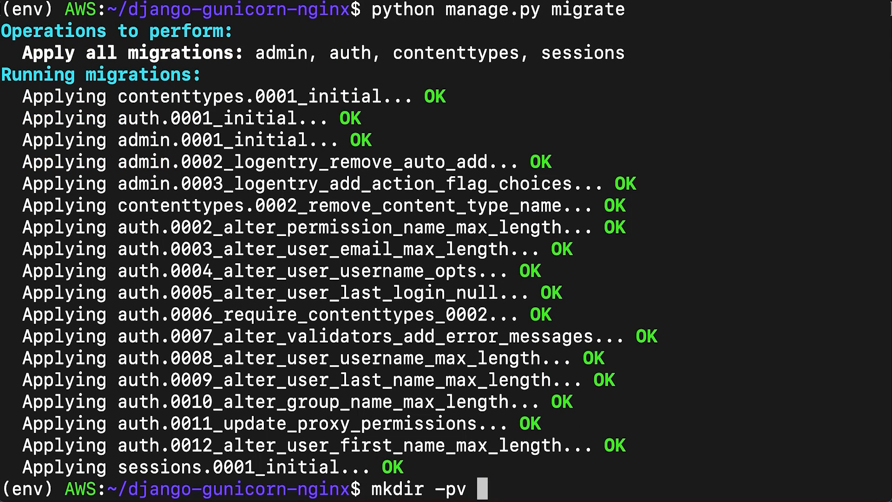
{"action": "type", "text": "myapp/templates/mya"}
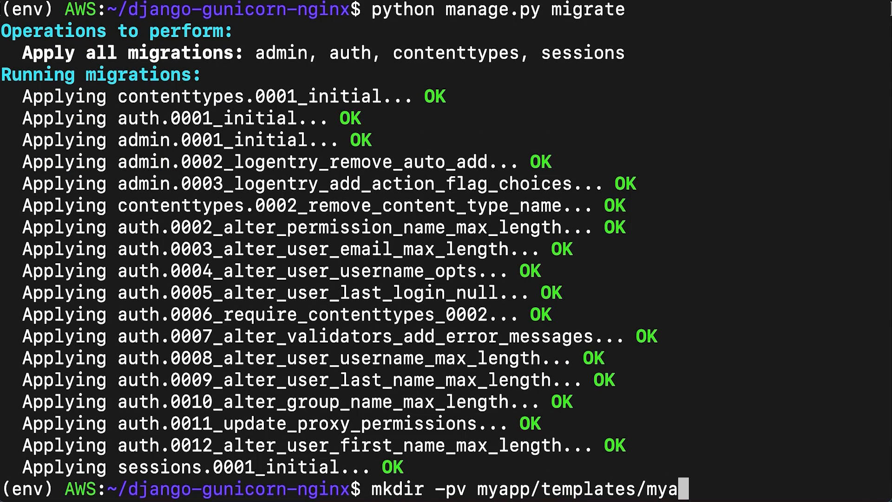
{"action": "key", "text": "Return"}
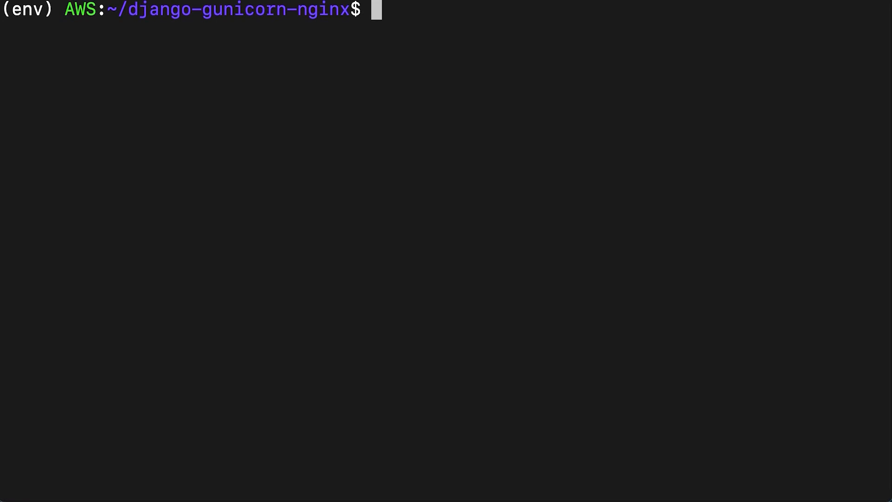
Open project/settings.py in nano and move down to the INSTALLED_APPS list
{"action": "type", "text": "nano proje"}
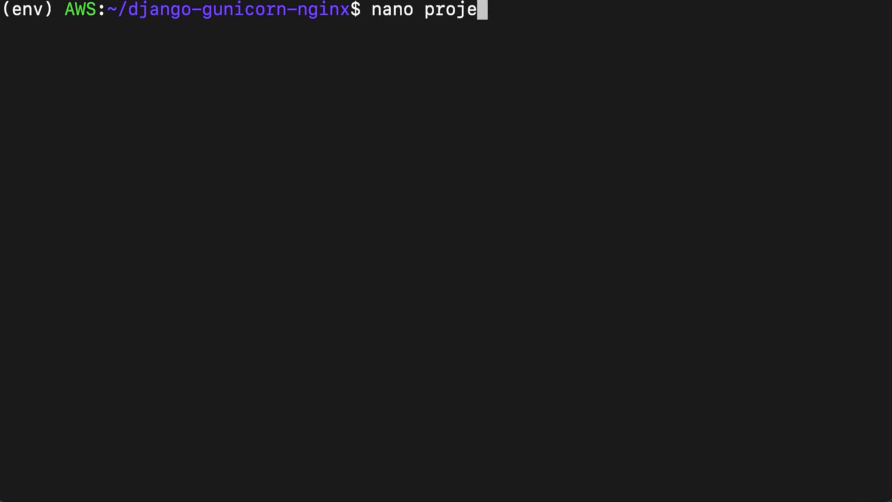
{"action": "type", "text": "ct/settings.py"}
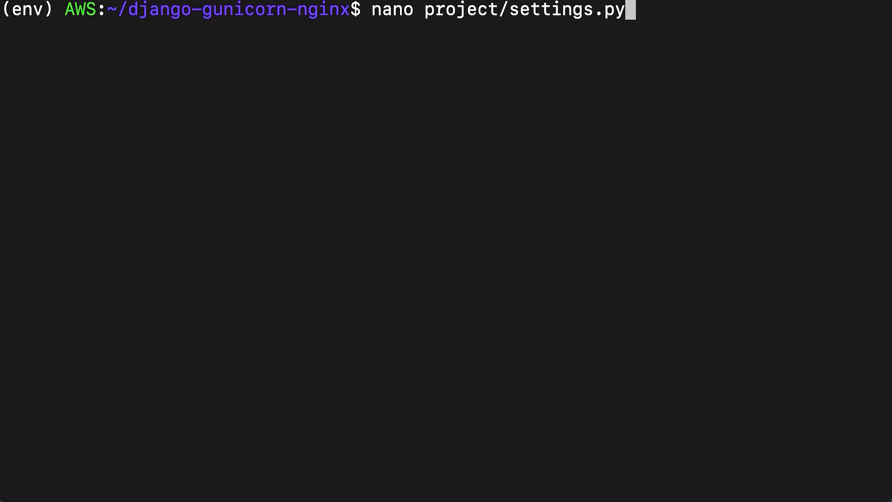
{"action": "key", "text": "Return"}
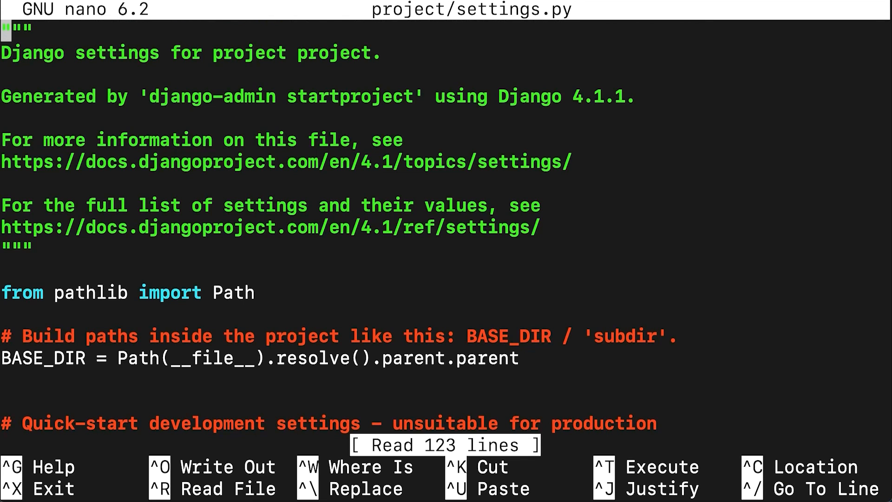
{"action": "key", "text": "Down"}
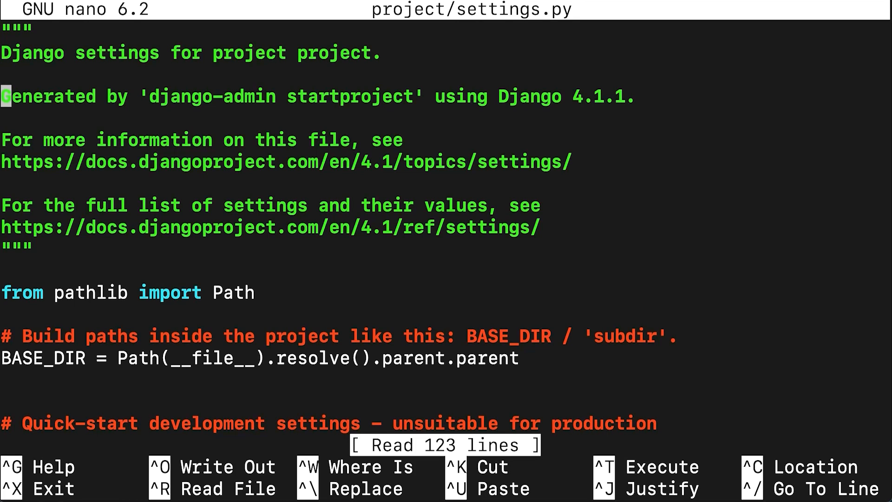
{"action": "key", "text": "Down"}
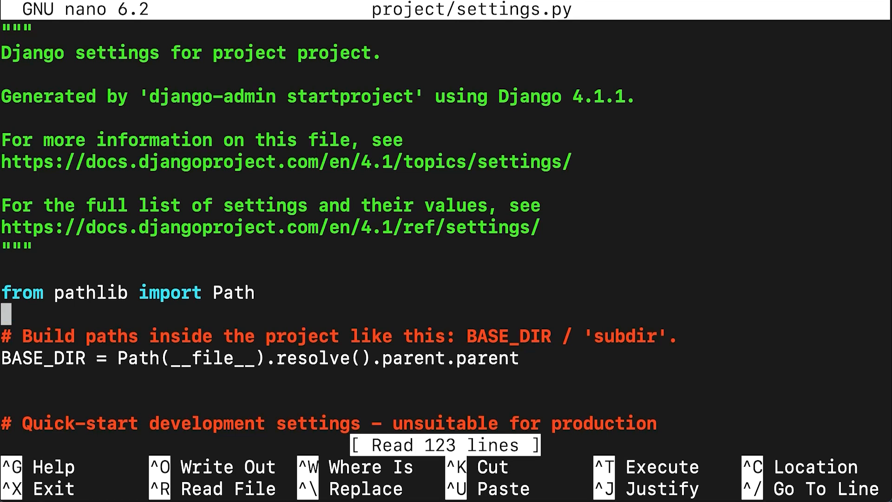
{"action": "scroll", "scroll_direction": "down", "scroll_amount": 3}
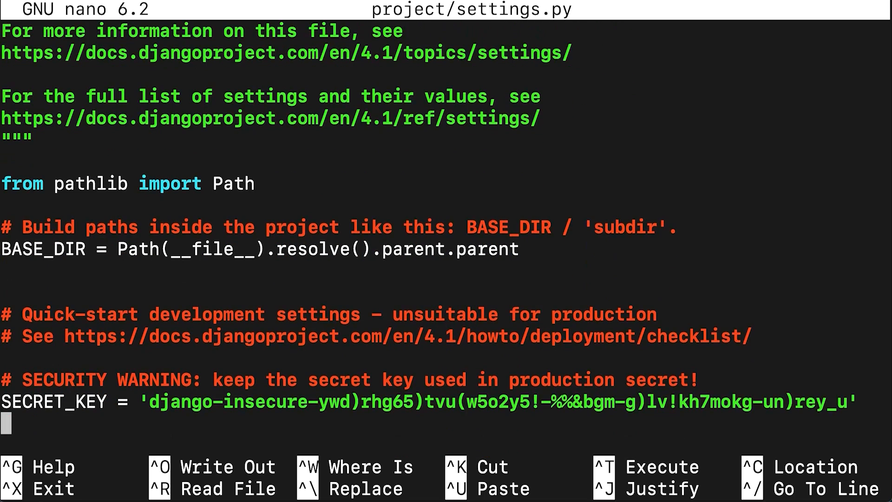
{"action": "scroll", "scroll_direction": "down", "scroll_amount": 3}
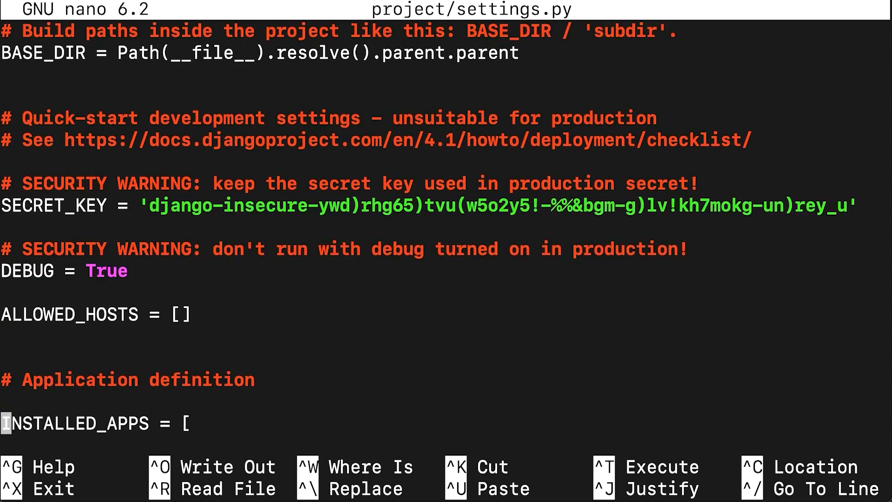
{"action": "scroll", "scroll_direction": "down", "scroll_amount": 3}
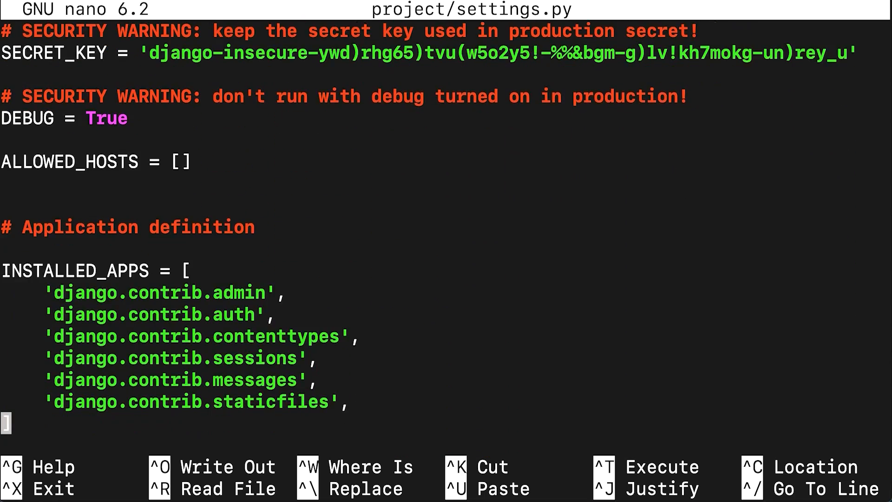
Add "myapp" to INSTALLED_APPS, save the file and exit to the shell
{"action": "type", "text": "\"m"}
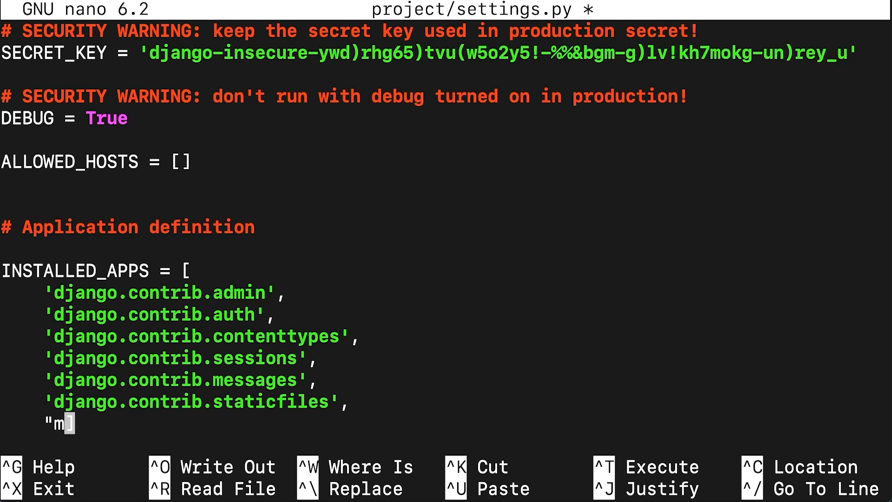
{"action": "type", "text": "yapp\","}
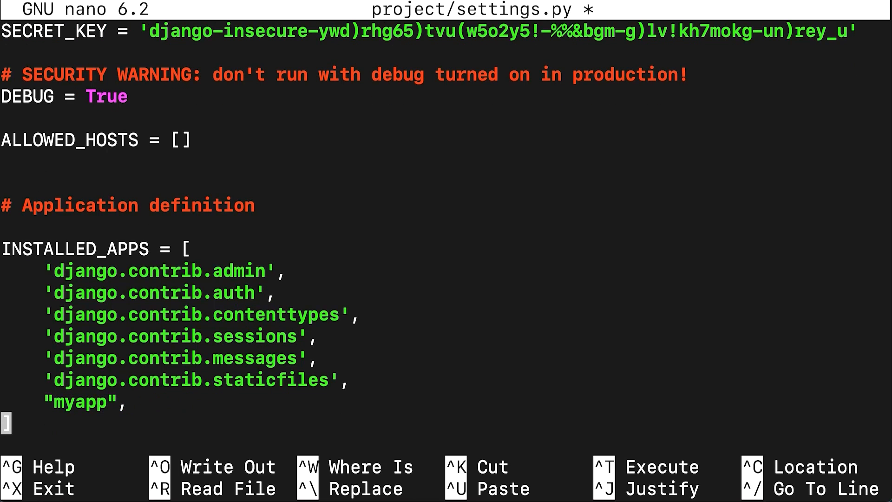
{"action": "key", "text": "ctrl+o"}
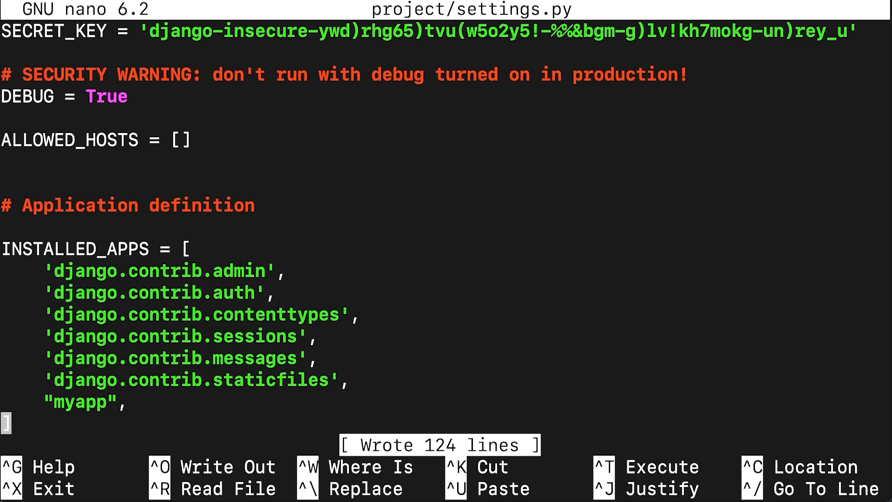
{"action": "key", "text": "ctrl+x"}
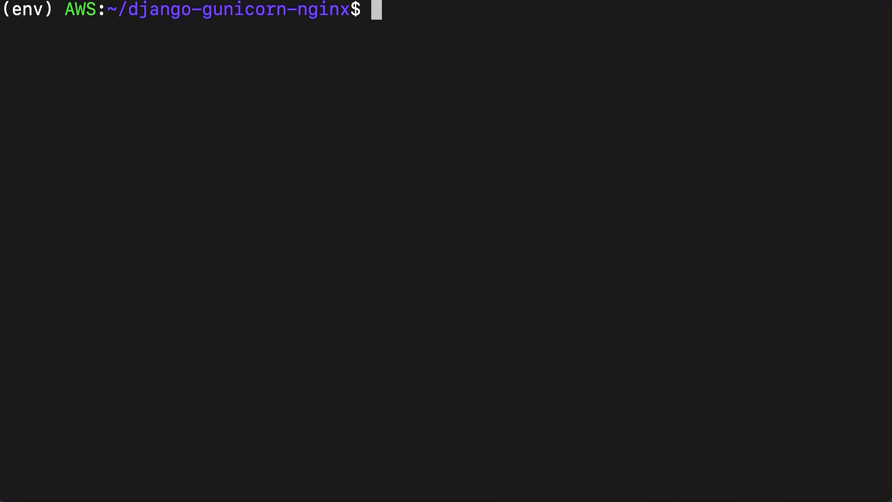
Open a new myapp/templates/myapp/home.html in nano
{"action": "type", "text": "nano"}
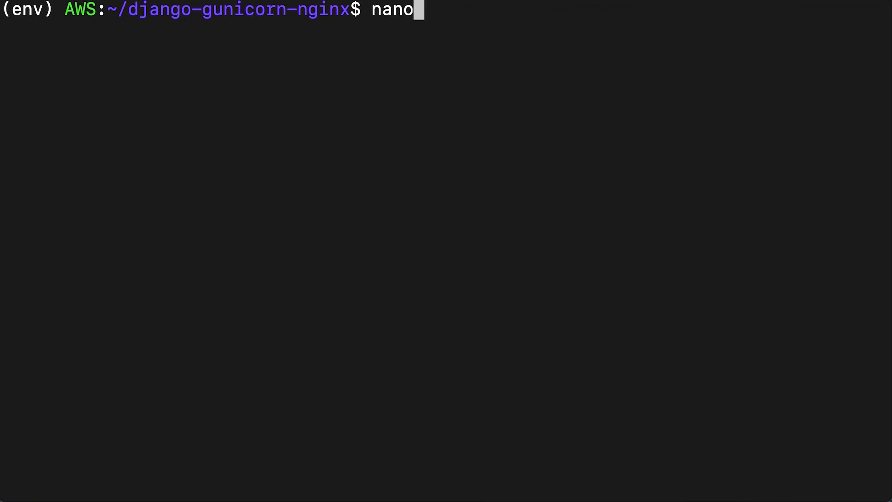
{"action": "type", "text": "myapp/templates/mya"}
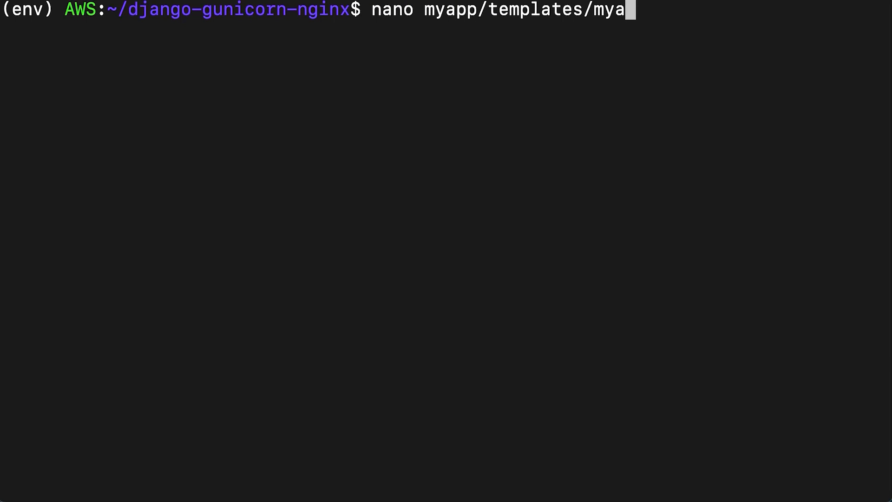
{"action": "type", "text": "pp/home.html"}
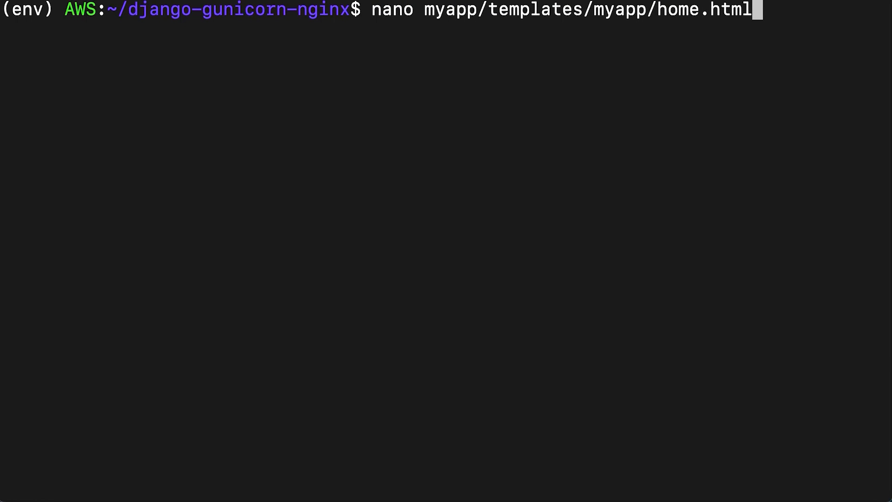
{"action": "key", "text": "Return"}
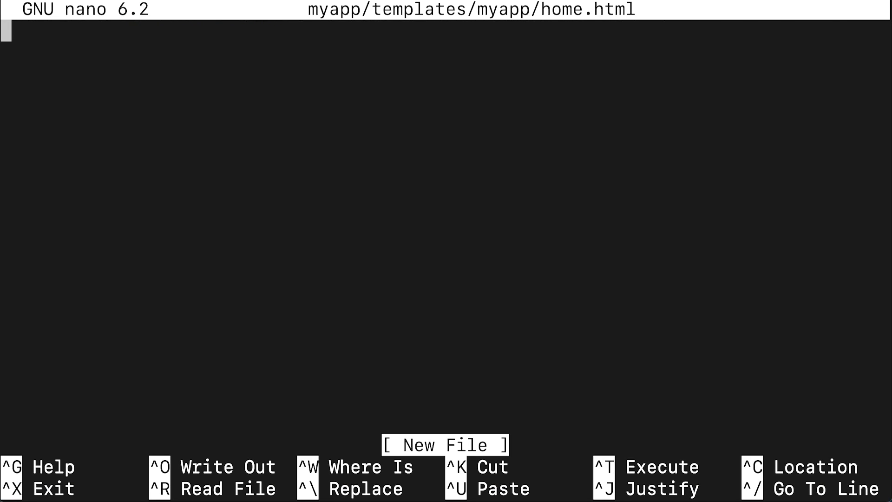
Write an HTML page titled My secure app with a sweet HTML paragraph, save and exit
{"action": "type", "text": "<!DOCTYPE html>"}
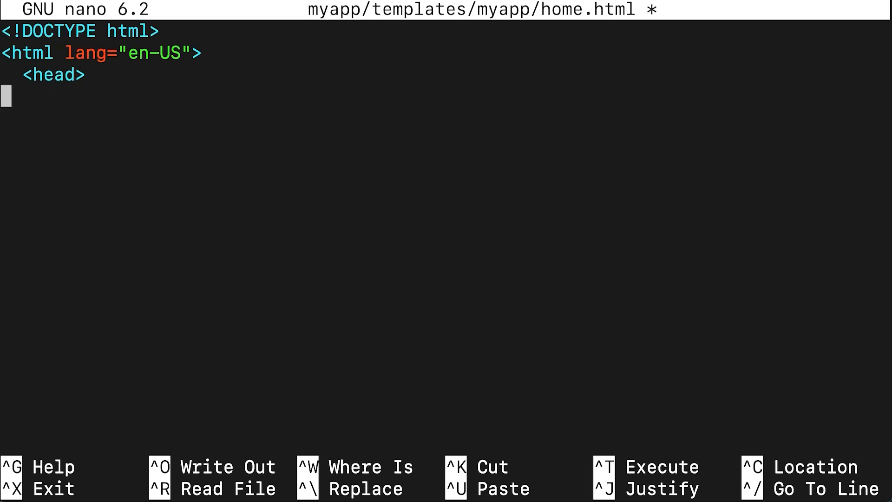
{"action": "type", "text": "<meta charset=\"utf-8\">"}
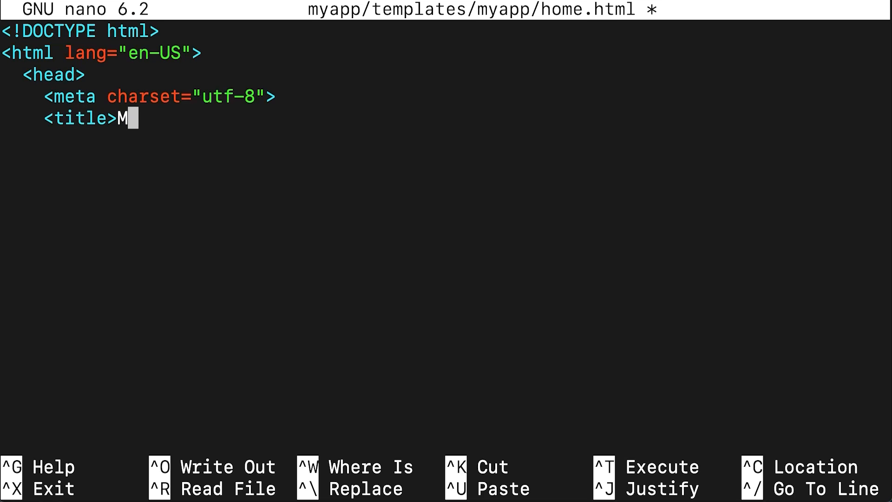
{"action": "type", "text": "y secure app</title>"}
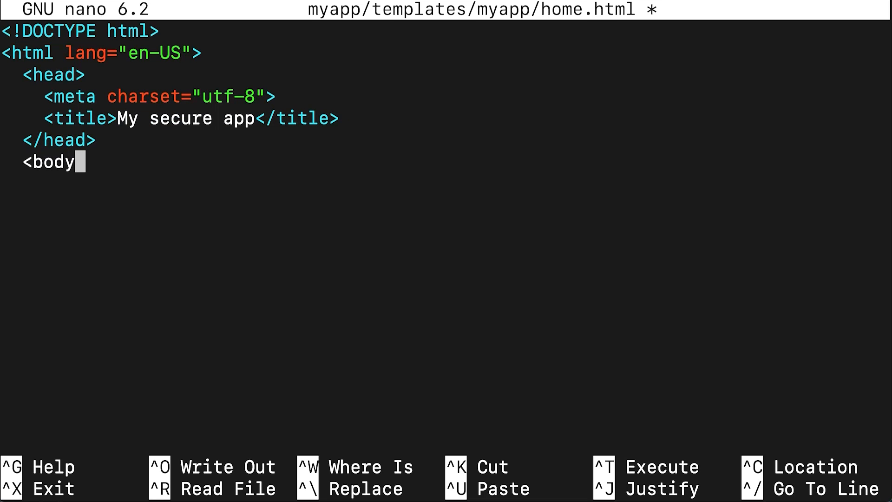
{"action": "type", "text": ">"}
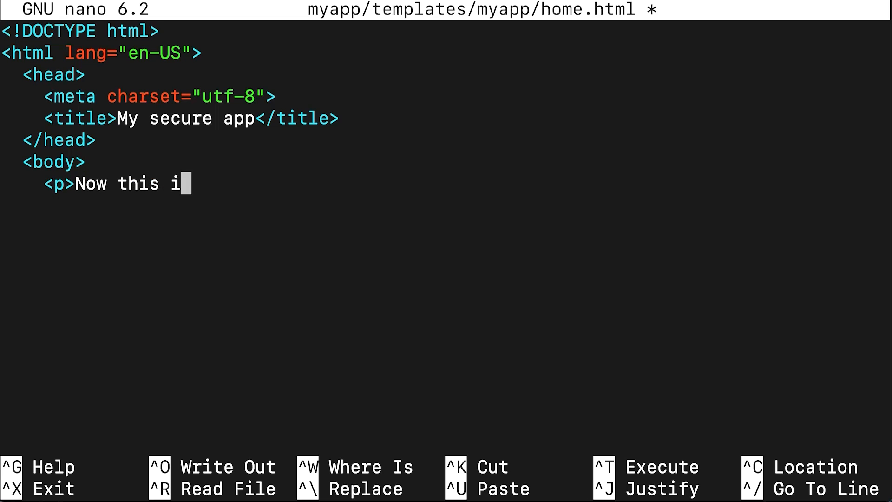
{"action": "type", "text": "s some sweet HTML!</p>"}
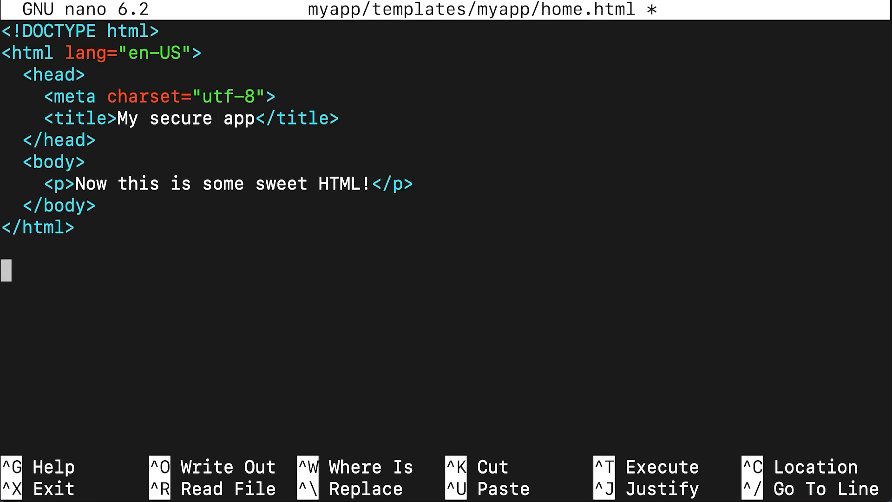
{"action": "key", "text": "ctrl+o"}
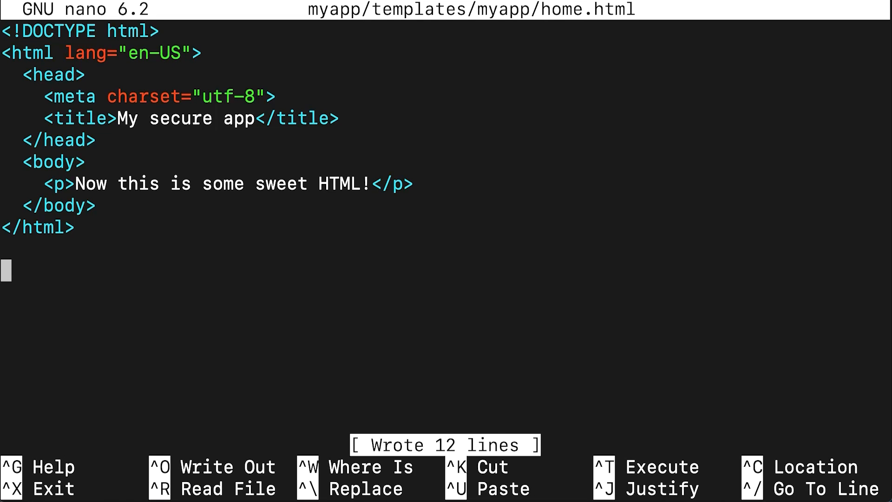
{"action": "key", "text": "ctrl+x"}
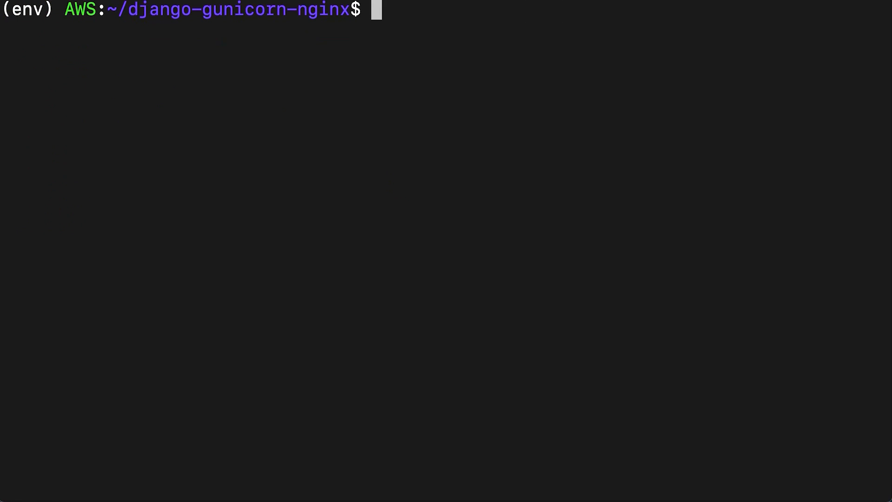
{"action": "type", "text": "na"}
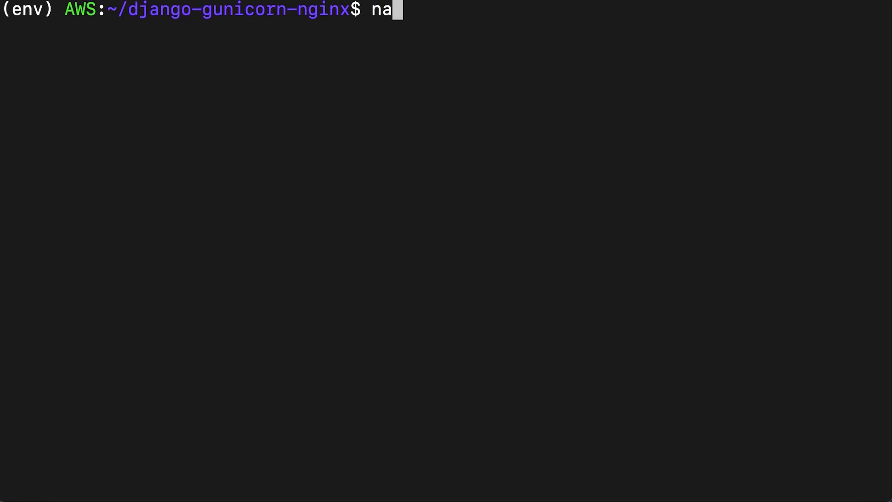
In myapp/views.py, write def index(request) returning render(request, "myapp/home.html") and save
{"action": "type", "text": "no myapp/views.py"}
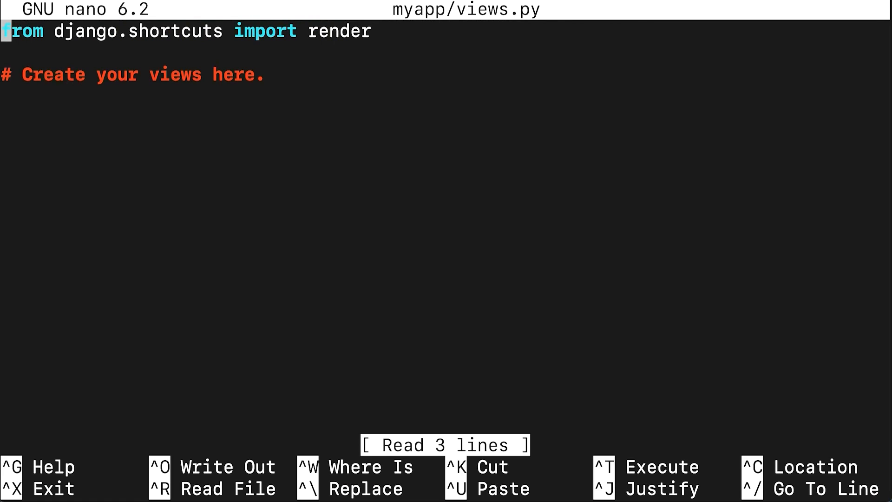
{"action": "key", "text": "Down"}
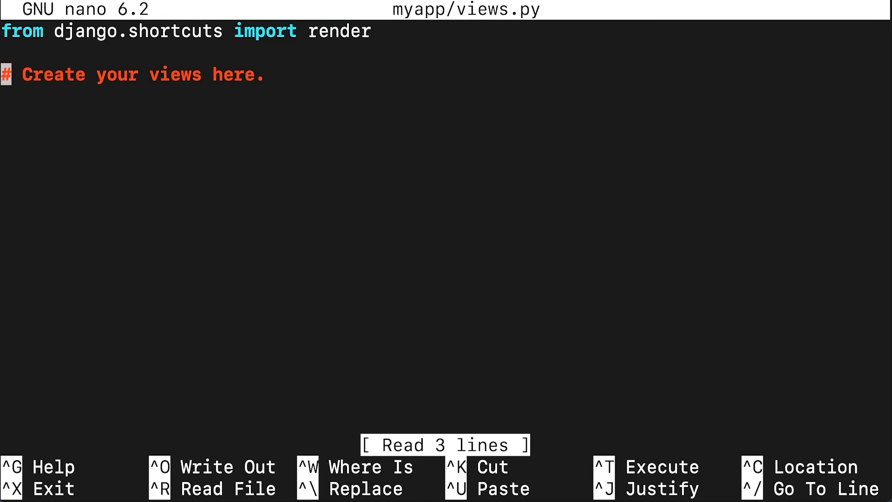
{"action": "type", "text": "def index(request):"}
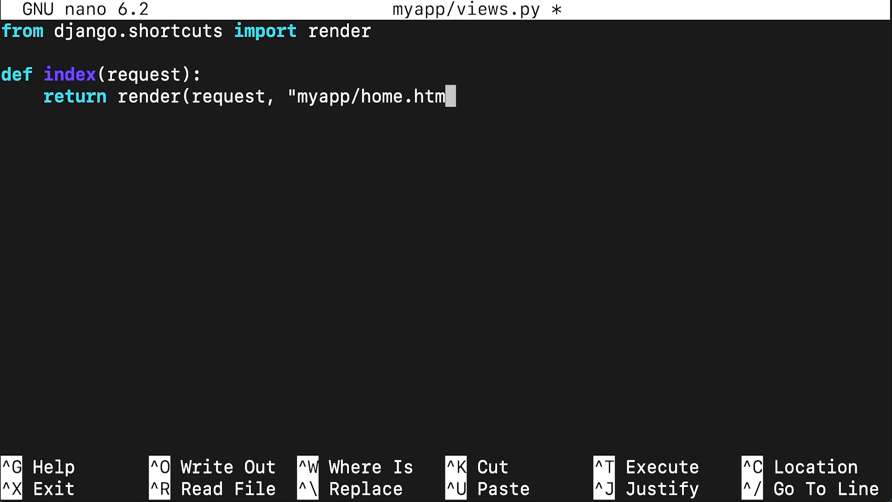
{"action": "type", "text": "l\")"}
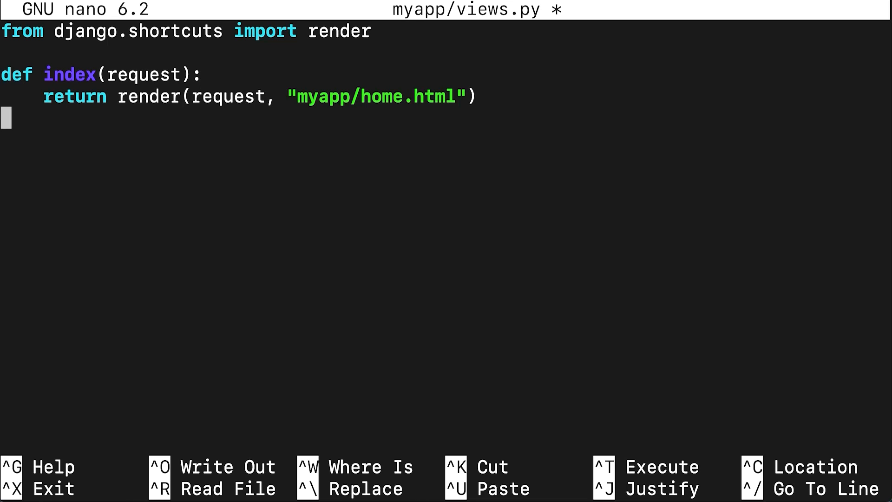
{"action": "key", "text": "ctrl+o"}
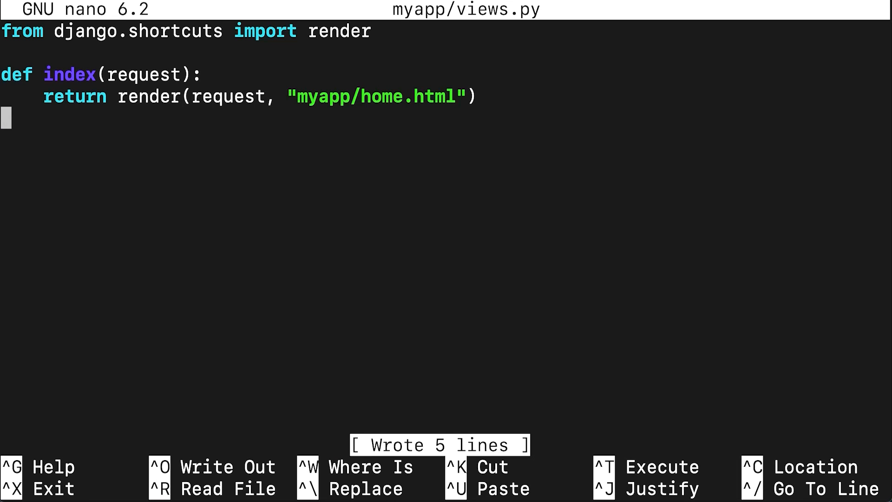
{"action": "key", "text": "ctrl+x"}
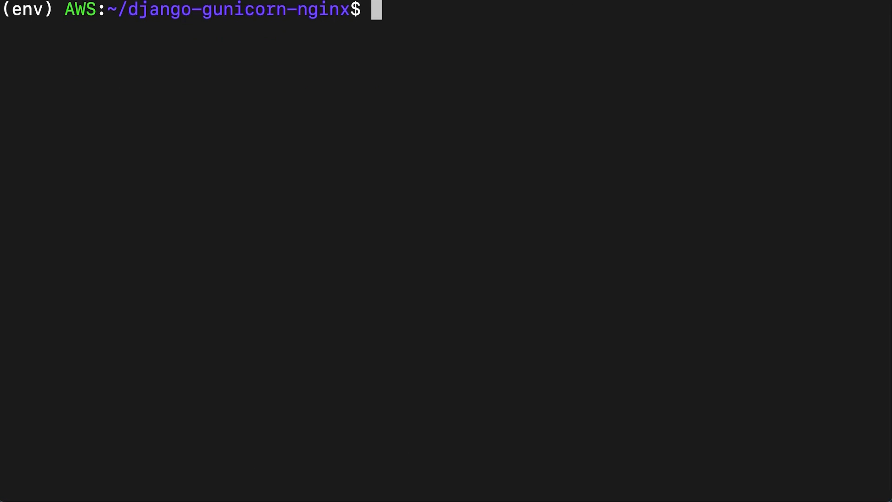
Create myapp/urls.py importing path from django.urls and views from the package
{"action": "type", "text": "nano myap"}
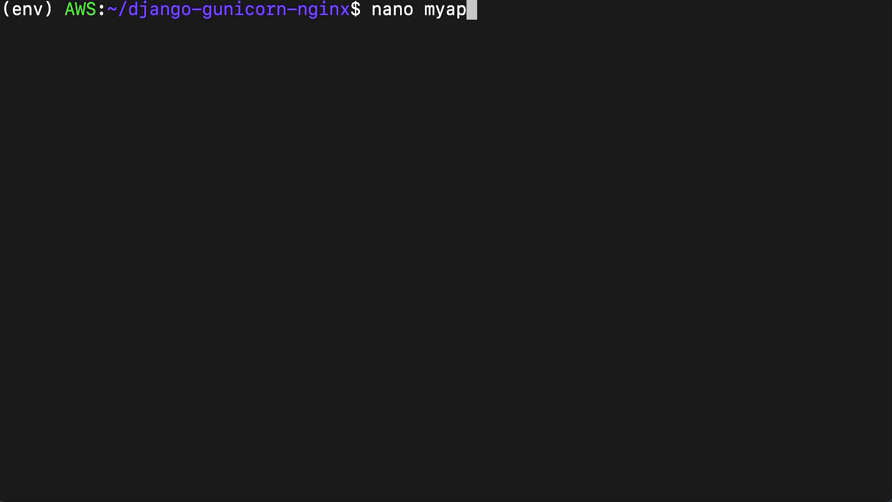
{"action": "type", "text": "p/urls.py"}
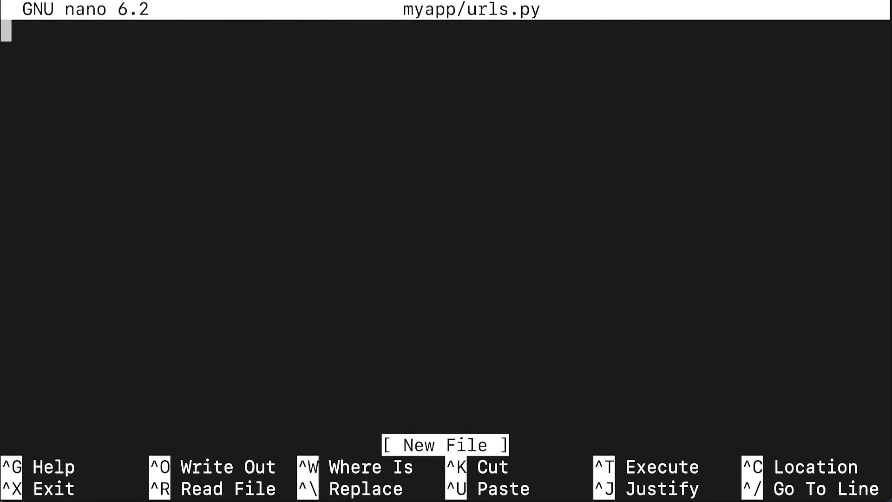
{"action": "type", "text": "from django.urls import path"}
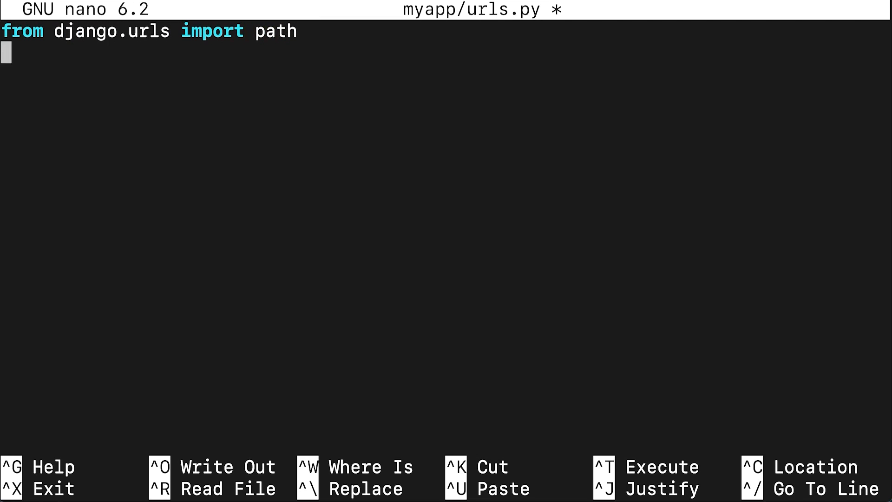
{"action": "type", "text": "from . import views"}
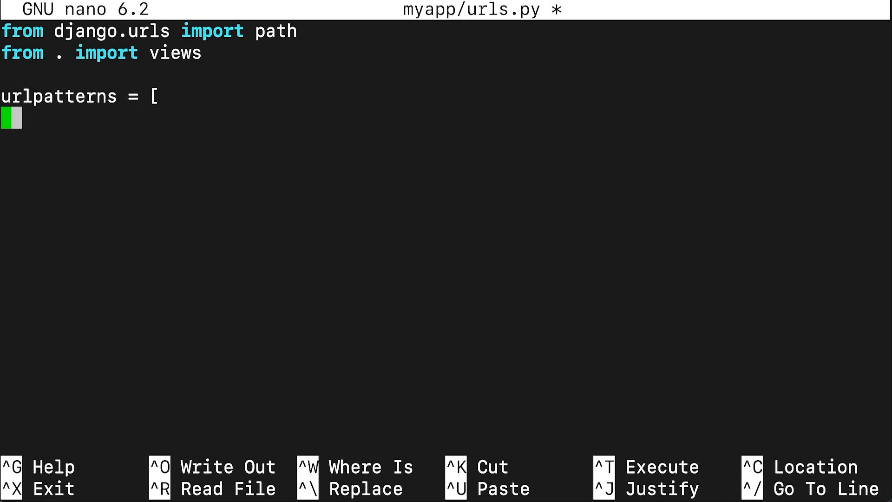
Add urlpatterns with path("", views.index, name="index"), save and close
{"action": "type", "text": "path(\"\", views.i"}
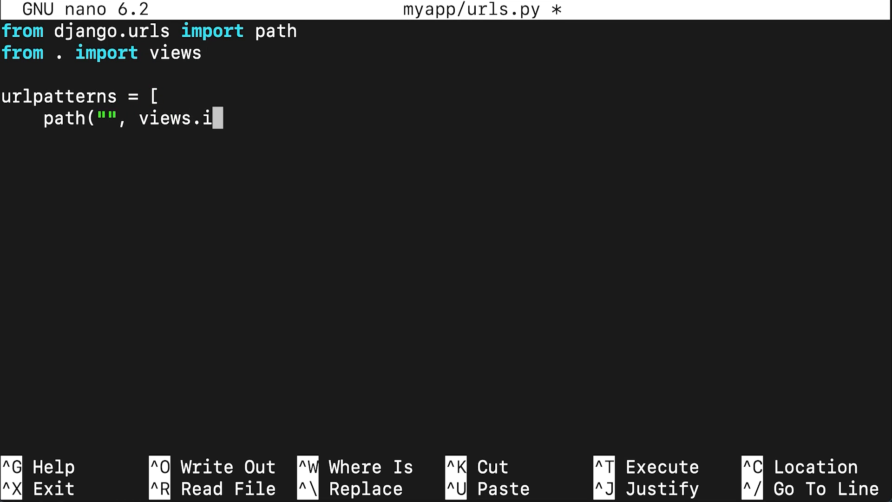
{"action": "type", "text": "ndex, name=\"index\"),"}
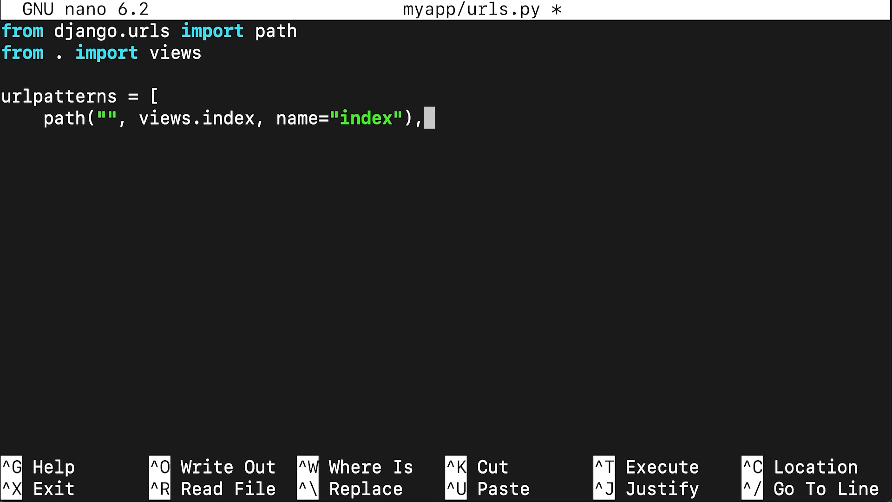
{"action": "key", "text": "Enter"}
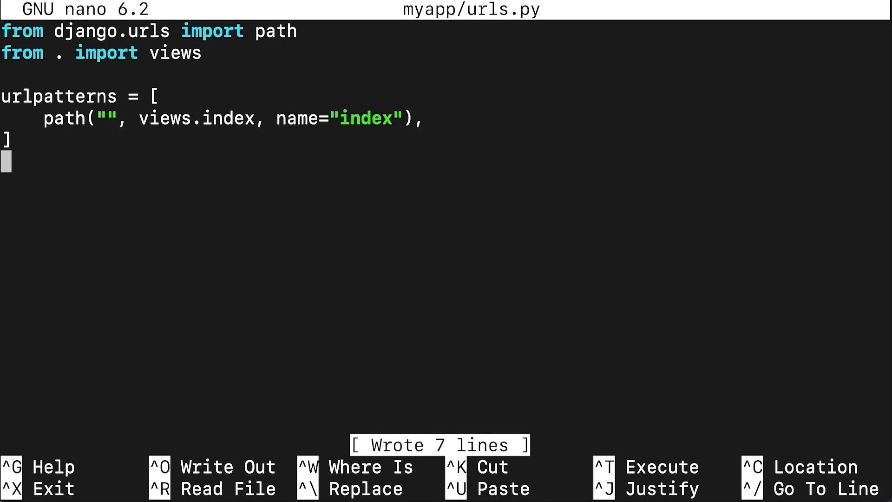
{"action": "key", "text": "ctrl+x"}
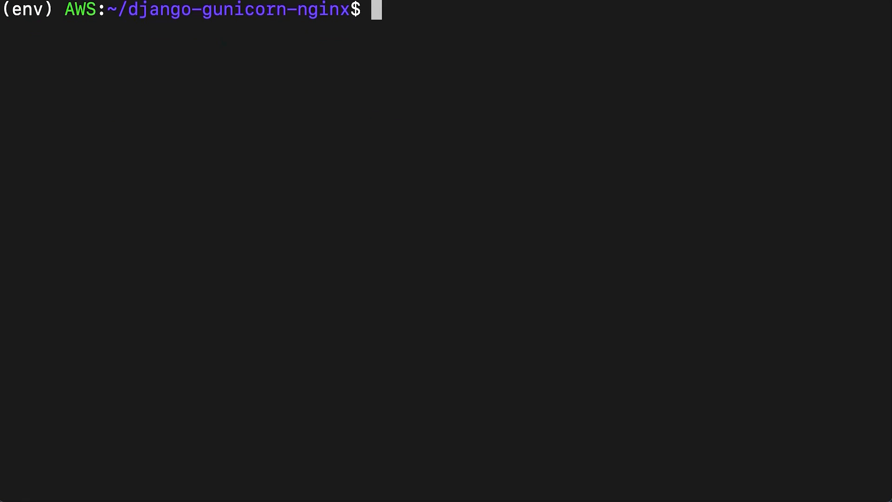
Edit project/urls.py so the django.urls import also brings in include
{"action": "type", "text": "nano pro"}
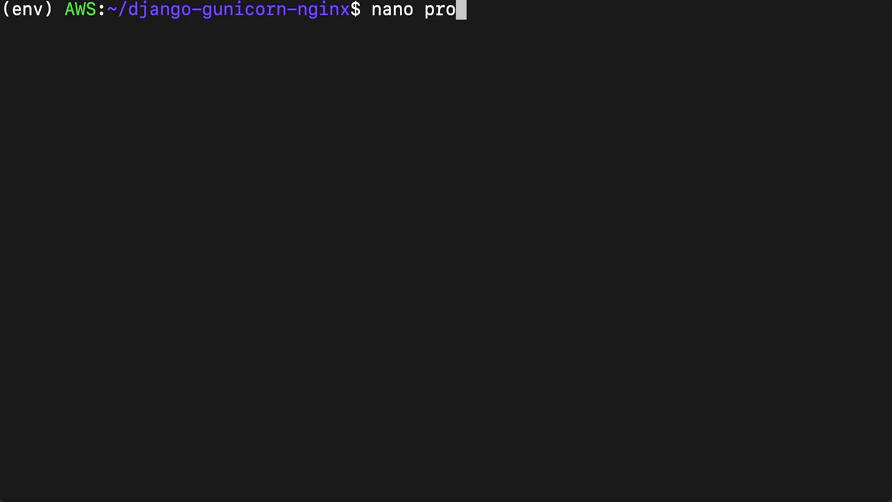
{"action": "type", "text": "ject/urls.py"}
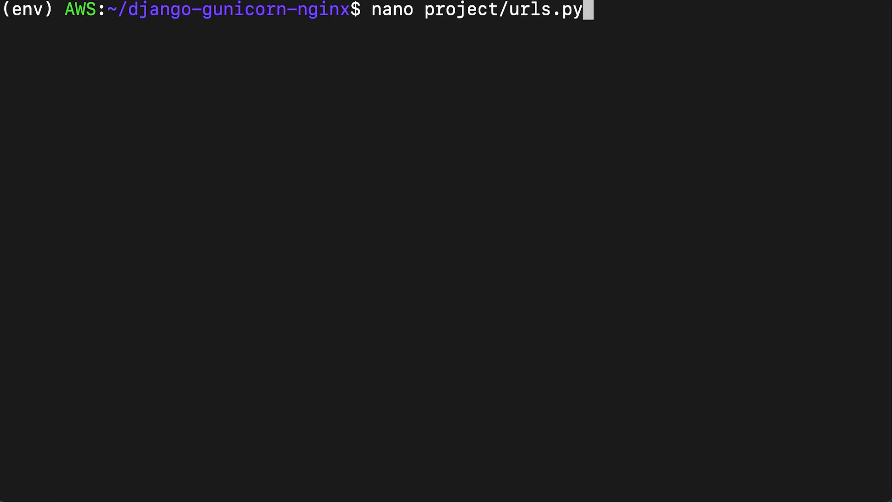
{"action": "key", "text": "Return"}
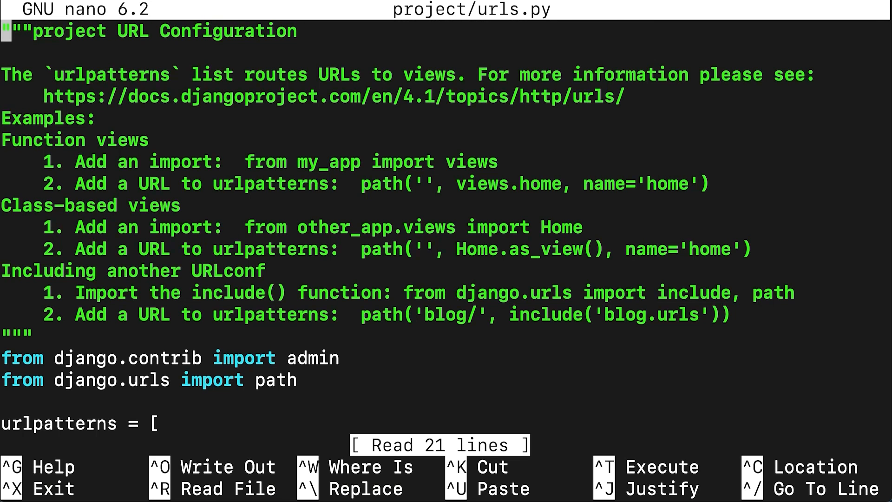
{"action": "key", "text": "Down"}
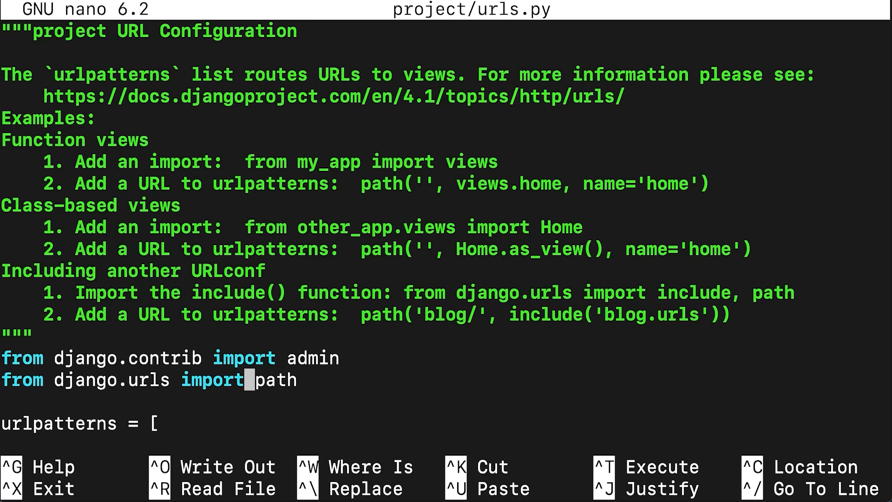
{"action": "type", "text": "include,"}
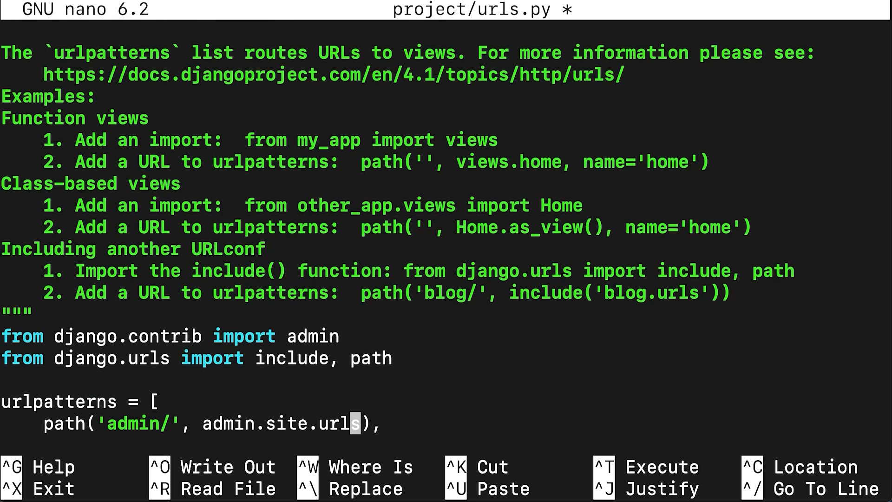
Route path("myapp/") and path("") to include("myapp.urls"), then save and close
{"action": "type", "text": "path(\"myapp/"}
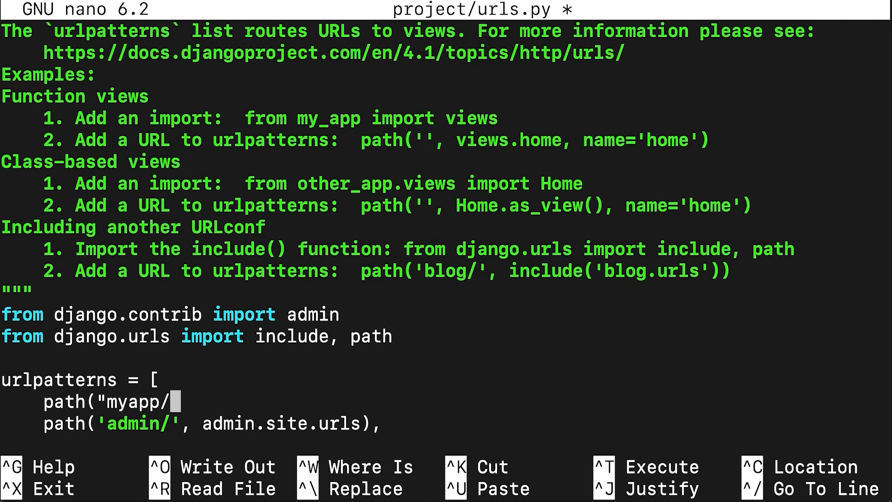
{"action": "type", "text": "\", include(\"myapp.urls"}
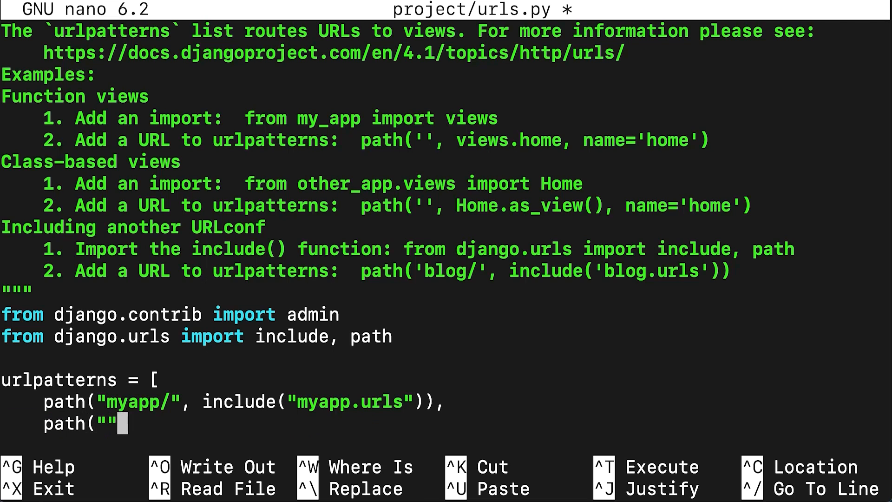
{"action": "type", "text": ", include(\"myapp.urls\")),"}
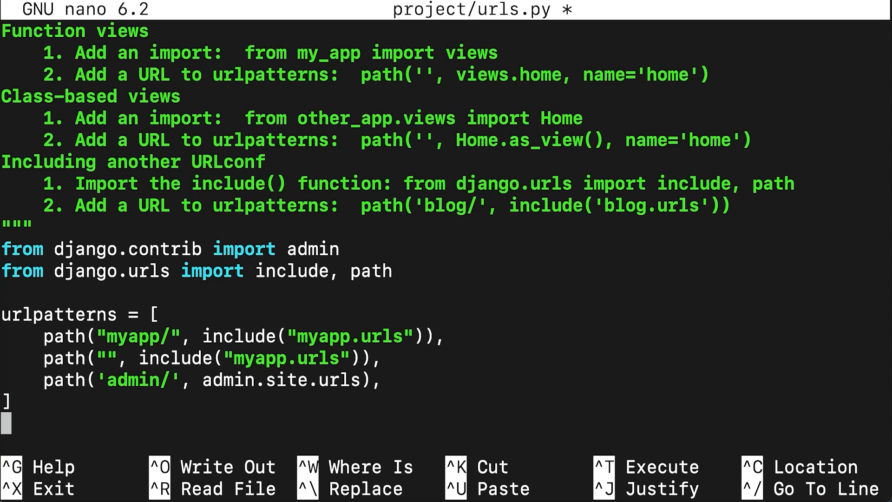
{"action": "key", "text": "ctrl+o"}
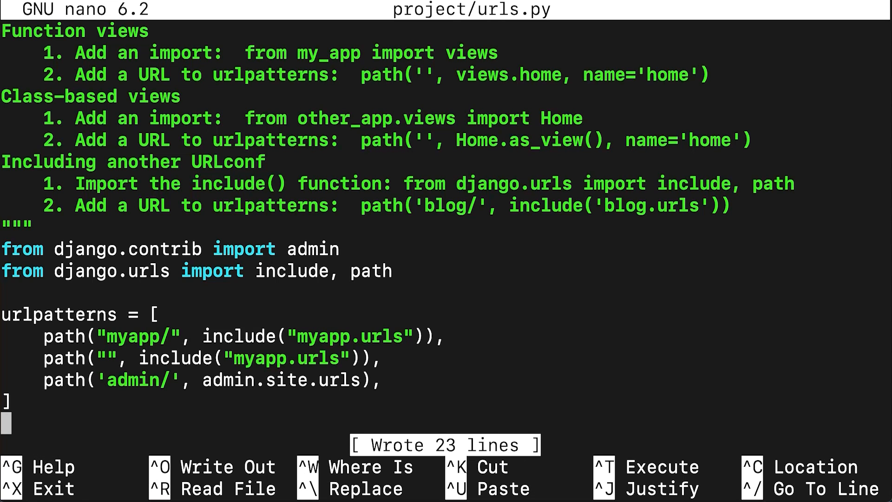
{"action": "key", "text": "ctrl+x"}
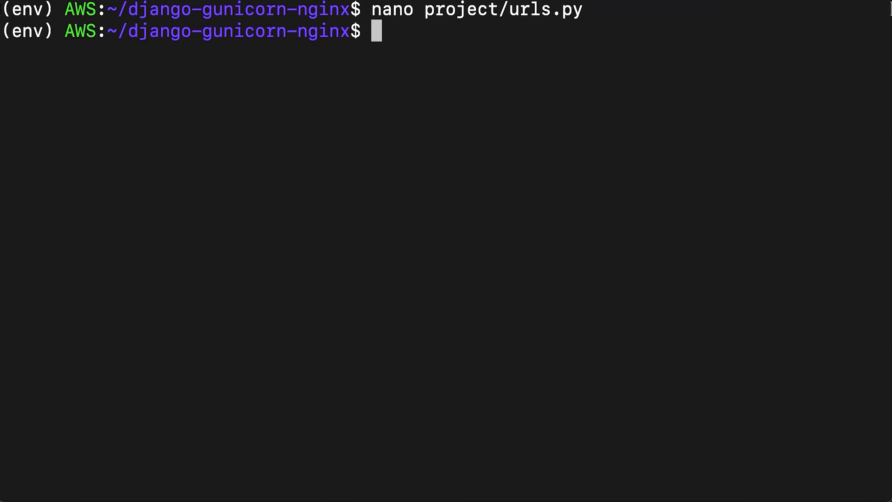
Reopen project/settings.py in nano for editing
{"action": "type", "text": "n"}
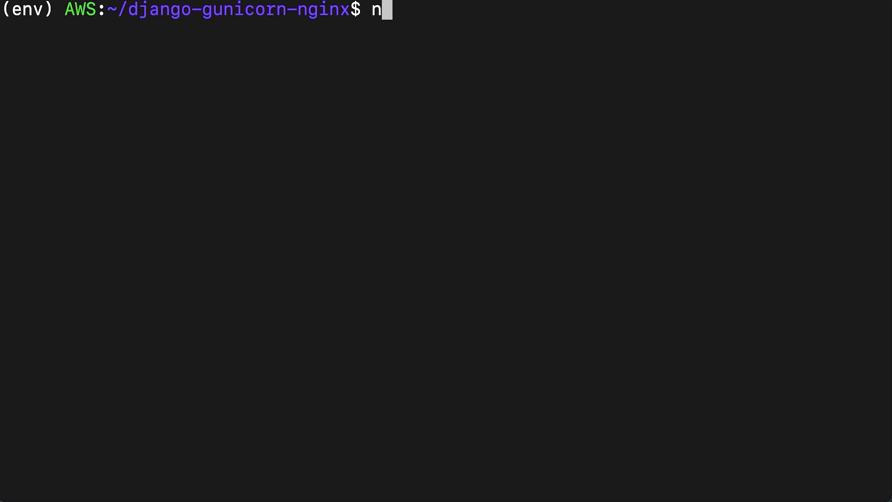
{"action": "type", "text": "ano project/settings"}
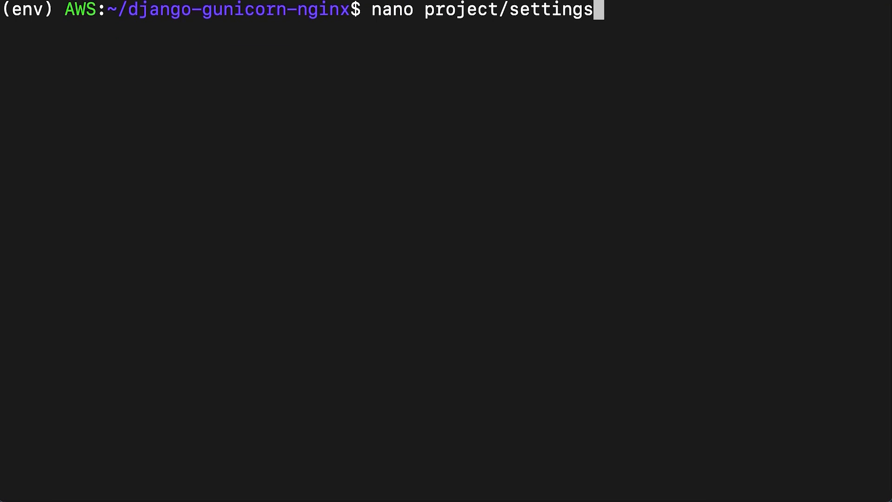
{"action": "key", "text": "Return"}
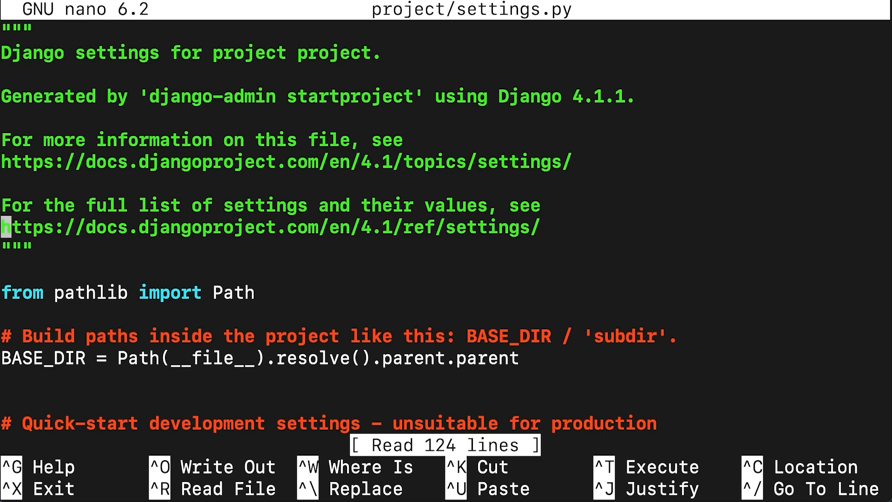
Add import os and replace the hardcoded key with SECRET_KEY = os.environ["SECRET_KEY"] in a try block
{"action": "type", "text": "import os"}
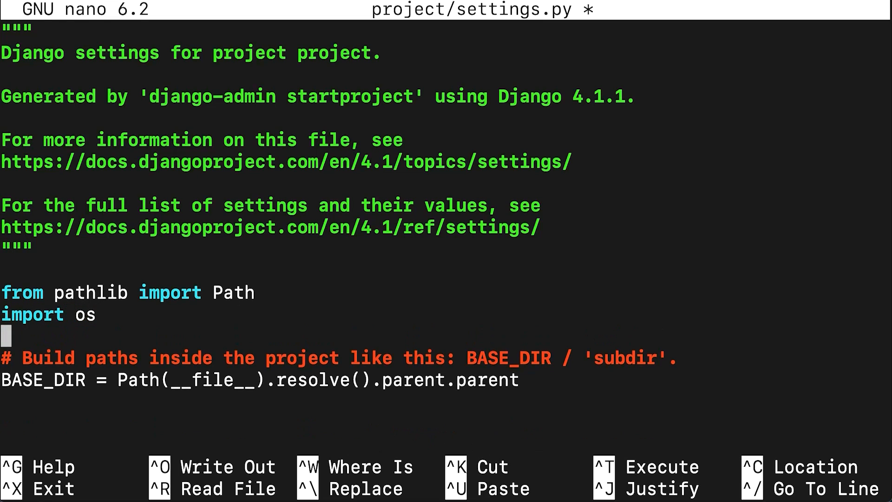
{"action": "scroll", "scroll_direction": "down", "scroll_amount": 3}
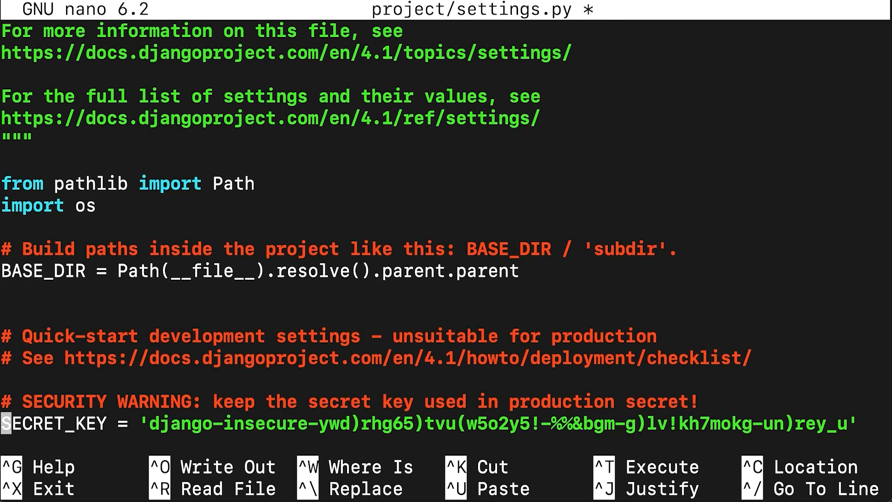
{"action": "key", "text": "ctrl+k"}
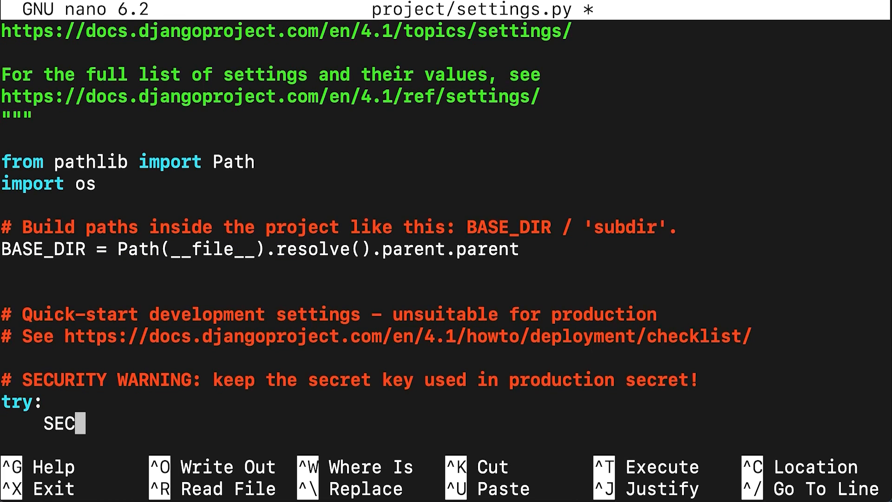
{"action": "type", "text": "RET_KEY = os.enviro"}
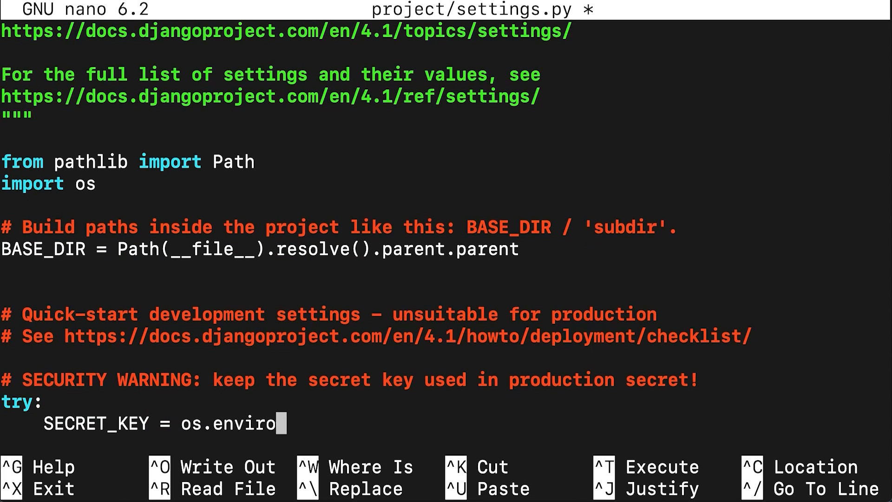
{"action": "type", "text": "n[\"SECRET_KEY\"]"}
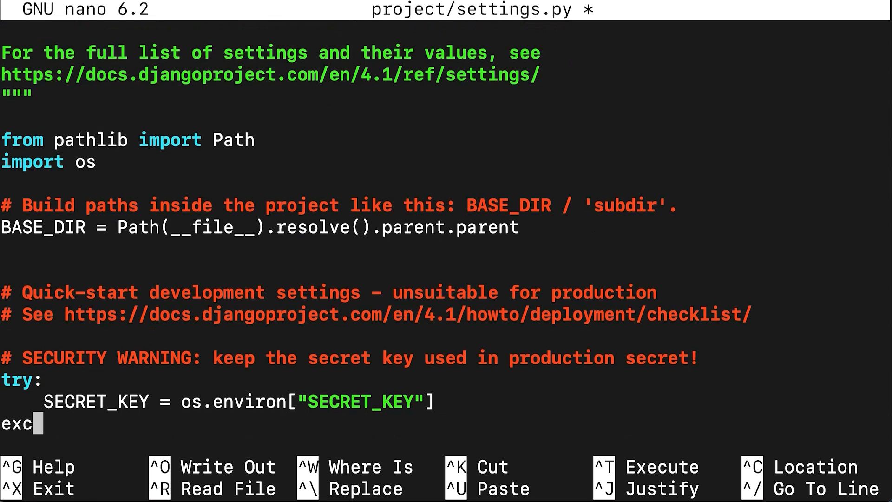
On KeyError raise RuntimeError("Could not find a SECRET_KEY...") from e, then save and close
{"action": "type", "text": "ept KeyError as e:"}
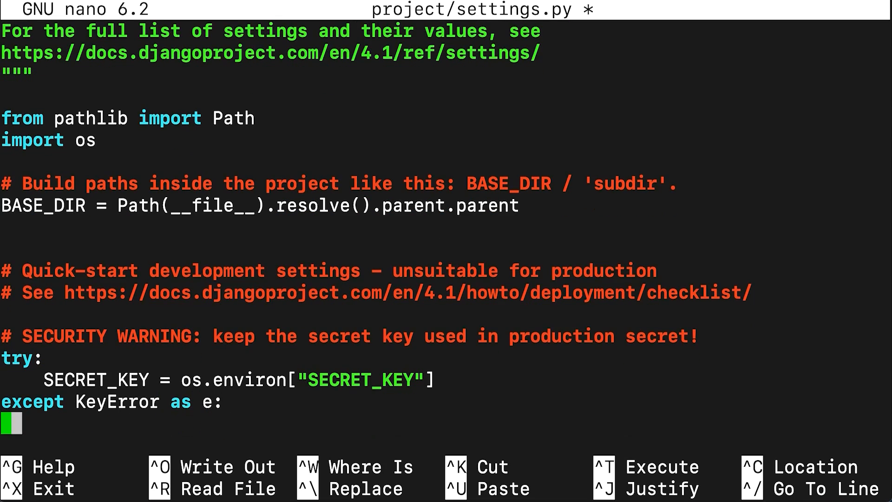
{"action": "type", "text": "raise RuntimeErr"}
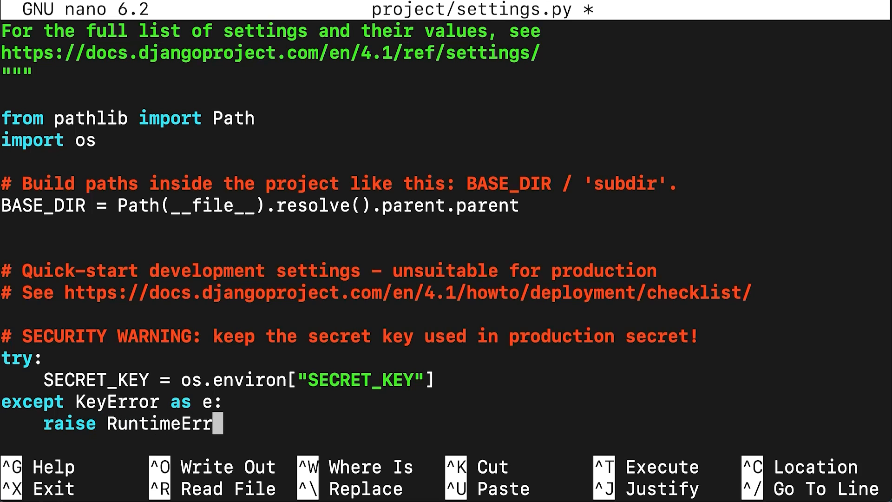
{"action": "type", "text": "or(\"Could not find a SECRET_KEY in environment"}
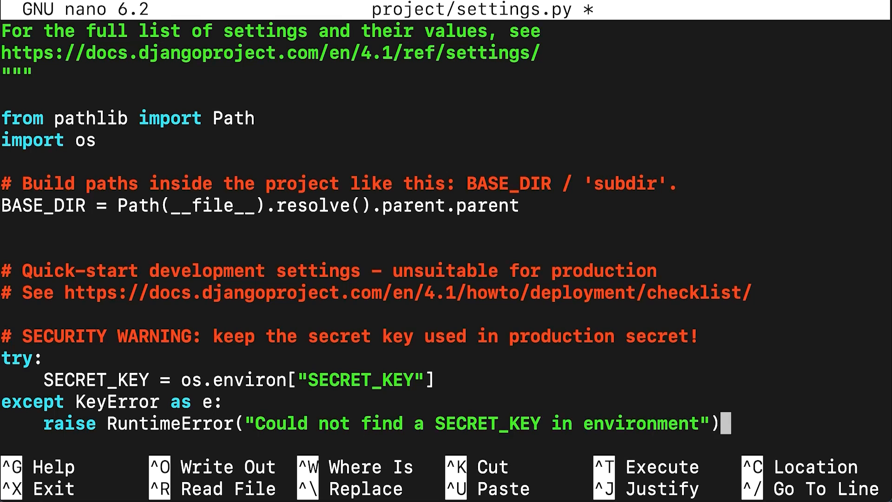
{"action": "type", "text": "from e"}
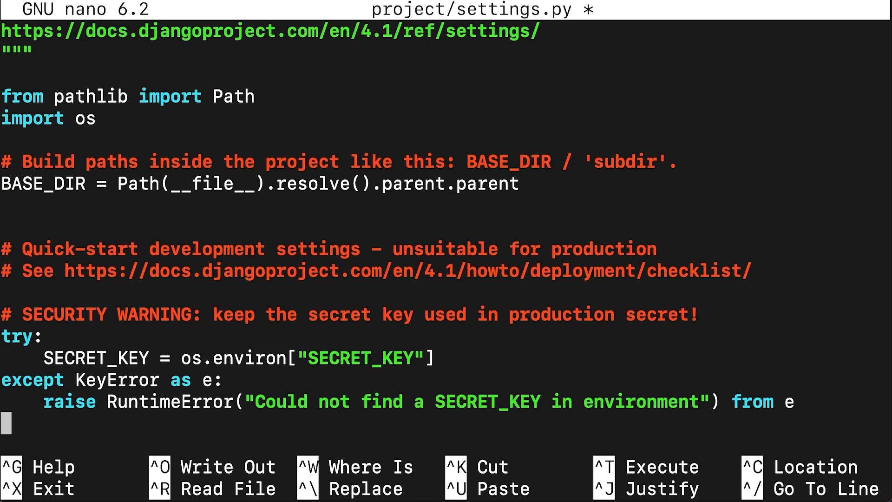
{"action": "key", "text": "ctrl+o"}
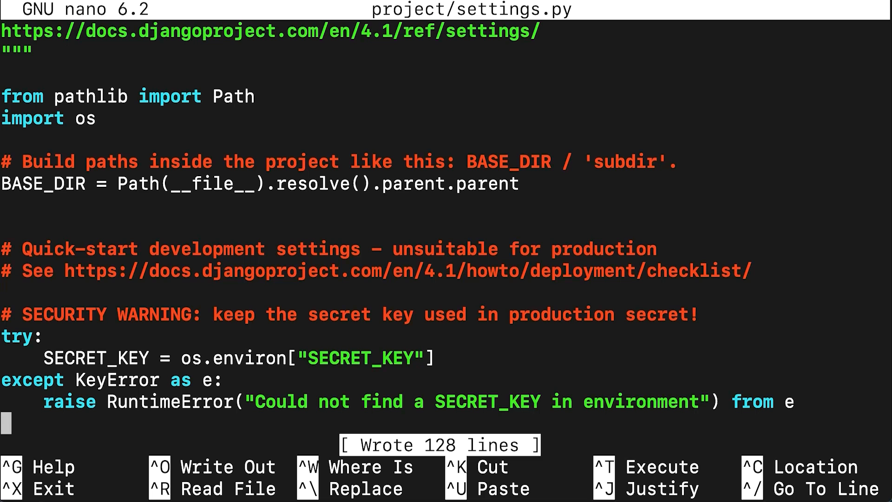
{"action": "key", "text": "ctrl+x"}
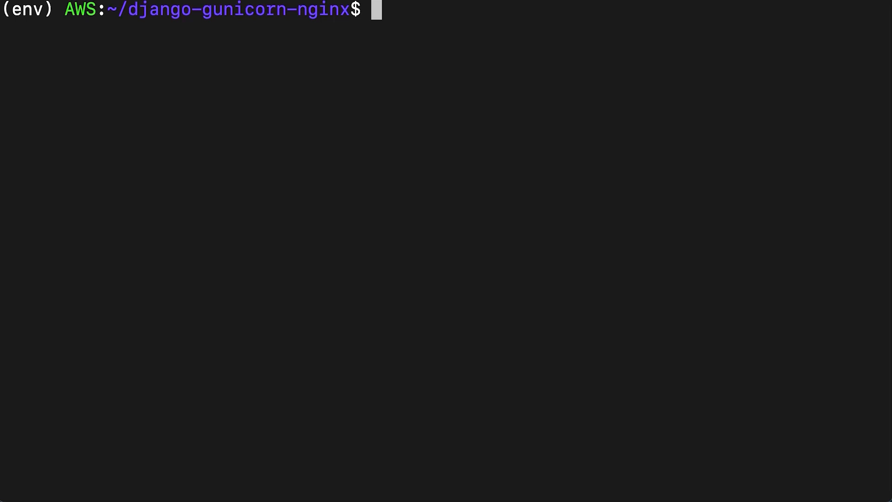
Write export SECRET_KEY='$(openssl rand -hex 40)' into .DJANGO_SECRET_KEY via echo
{"action": "type", "text": "echo"}
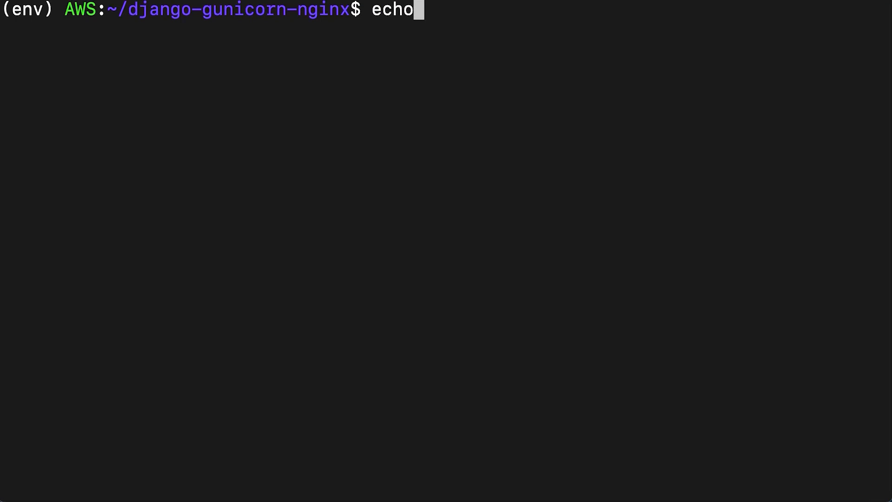
{"action": "type", "text": "\"export SECRET_KEY"}
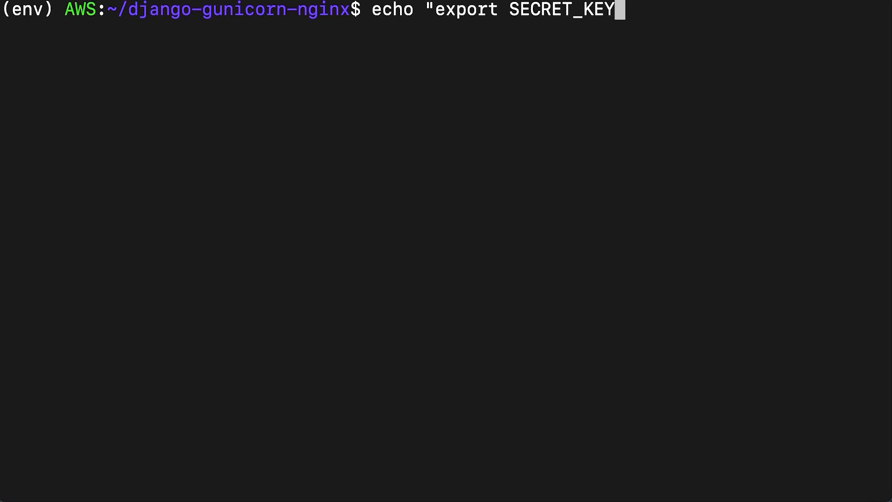
{"action": "type", "text": "='$(openssl rand -hex 40)'\" > .DJANGO_S"}
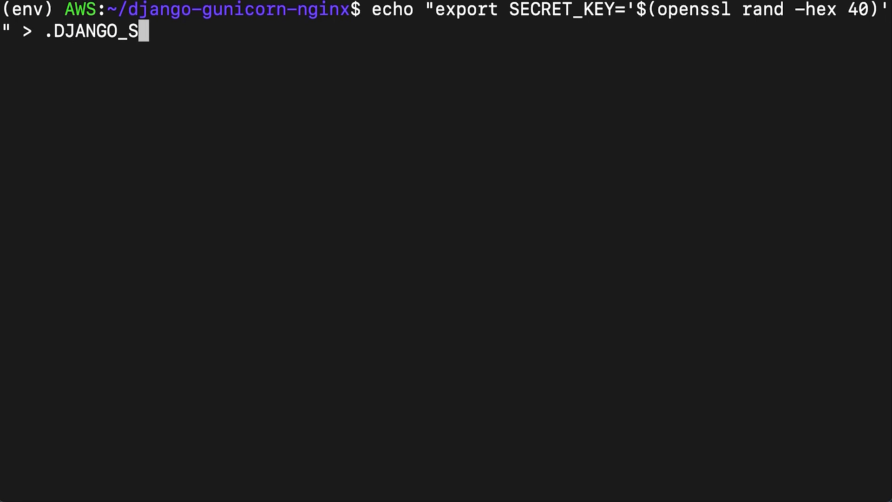
{"action": "key", "text": "Return"}
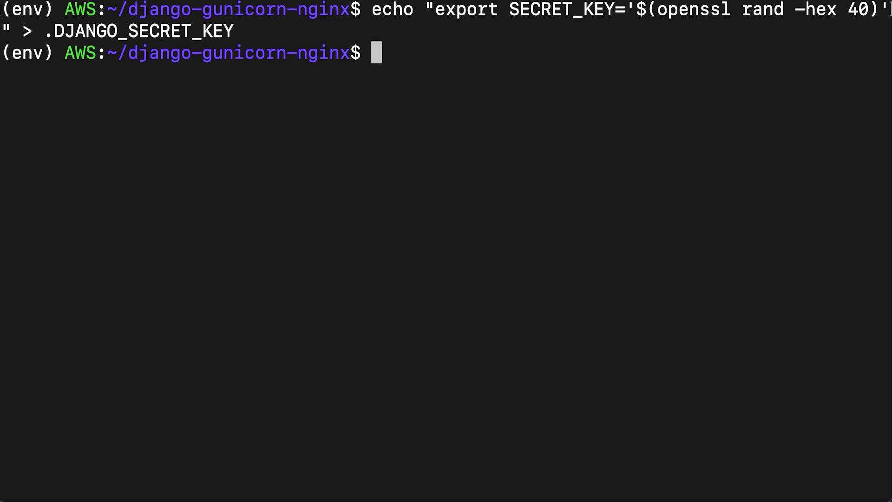
Source .DJANGO_SECRET_KEY into the shell, cat it to verify, and clear the screen
{"action": "type", "text": "source .DJANGO_SECRET_KEY"}
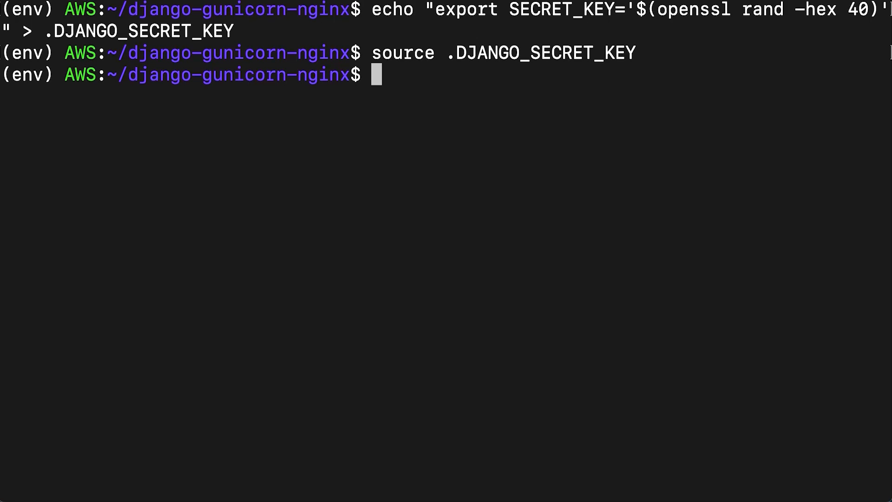
{"action": "type", "text": "cat .DJAN"}
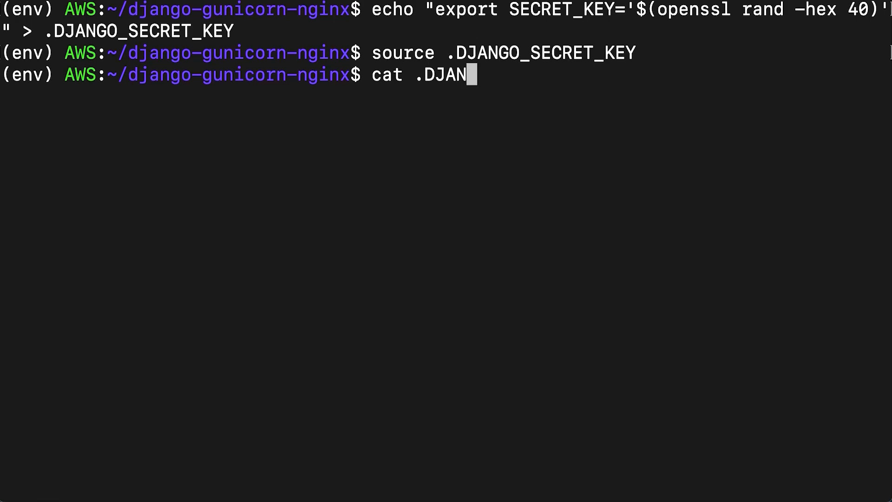
{"action": "key", "text": "Return"}
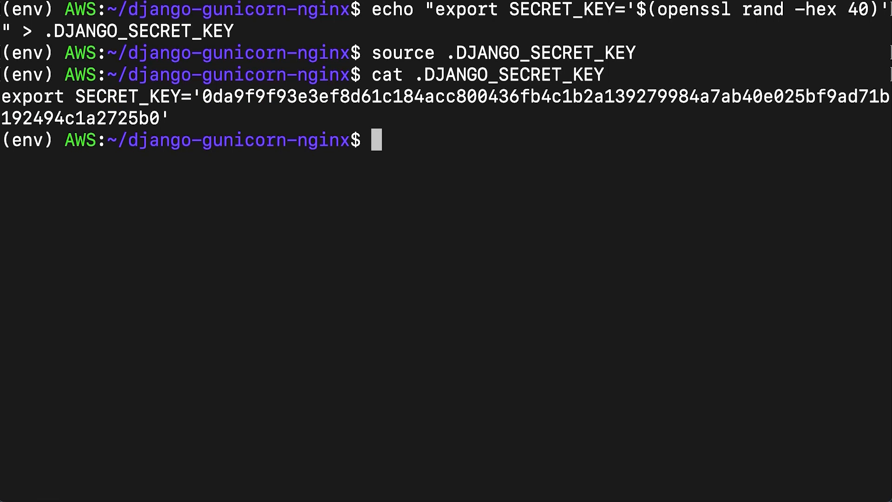
{"action": "type", "text": "ec"}
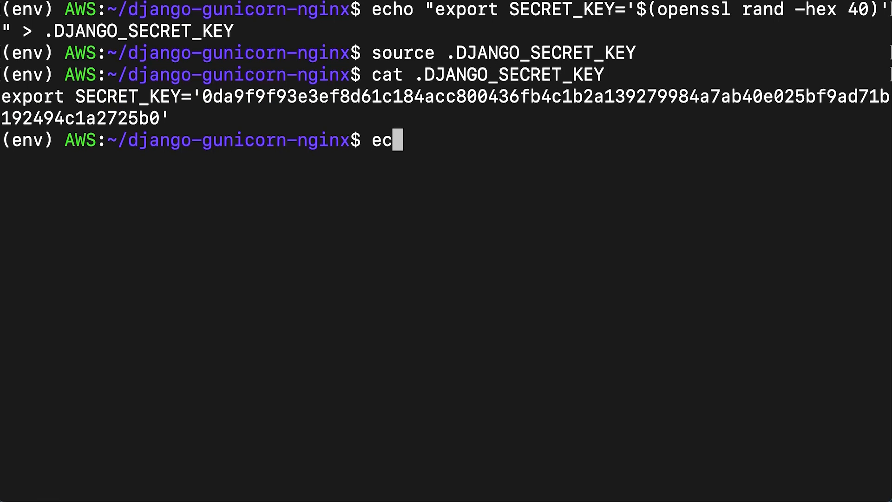
{"action": "key", "text": "Return"}
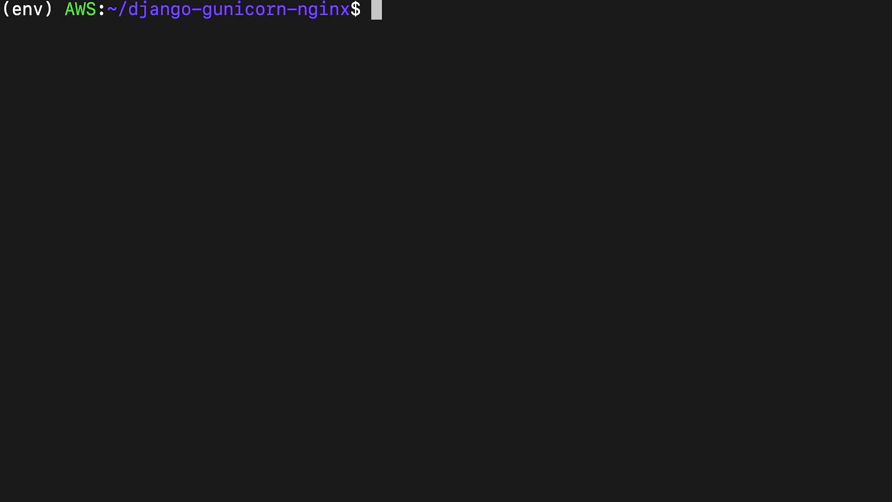
From the home directory, confirm the active interpreter with which python
{"action": "key", "text": "Return"}
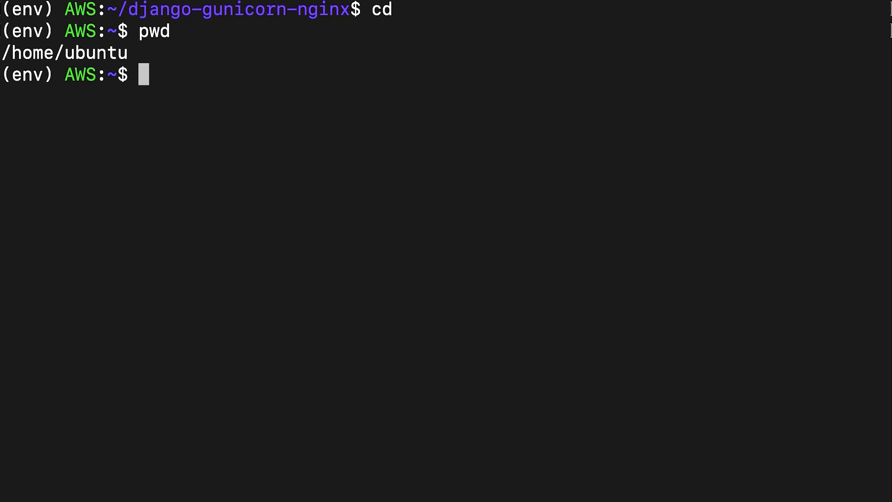
{"action": "type", "text": "which pyth"}
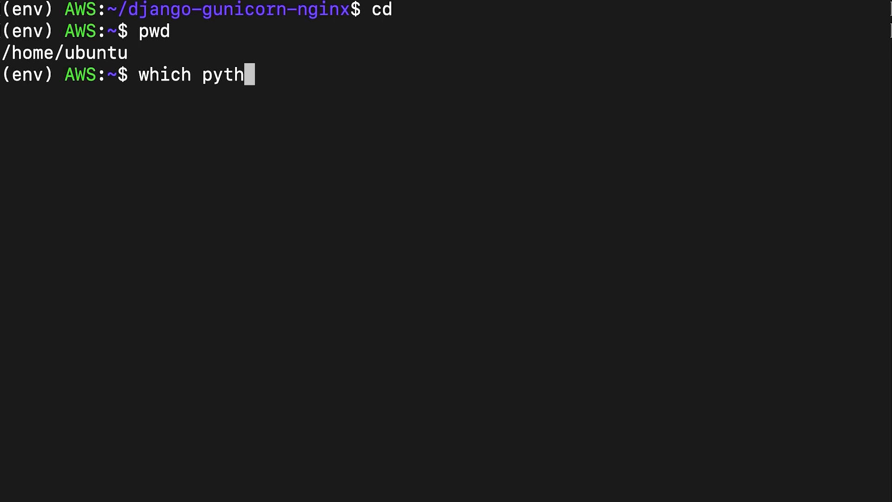
{"action": "key", "text": "Return"}
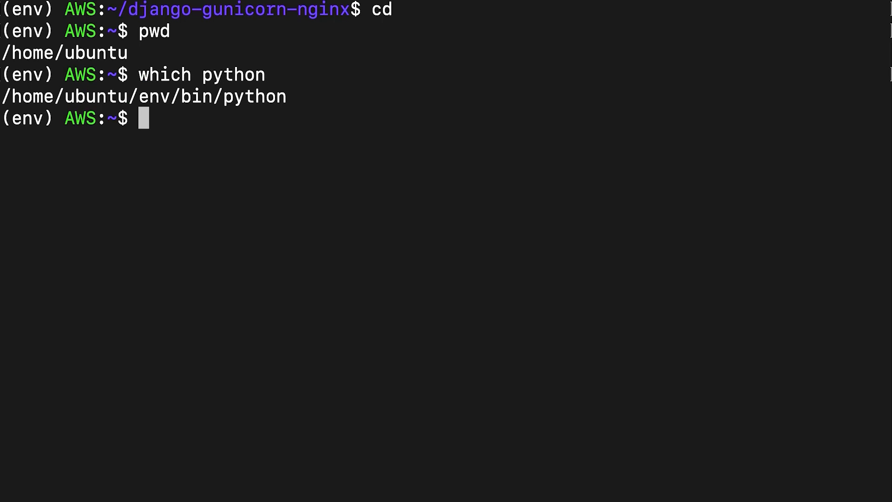
Install httpie into the virtual environment with python -m pip install httpie
{"action": "type", "text": "python -m pip in"}
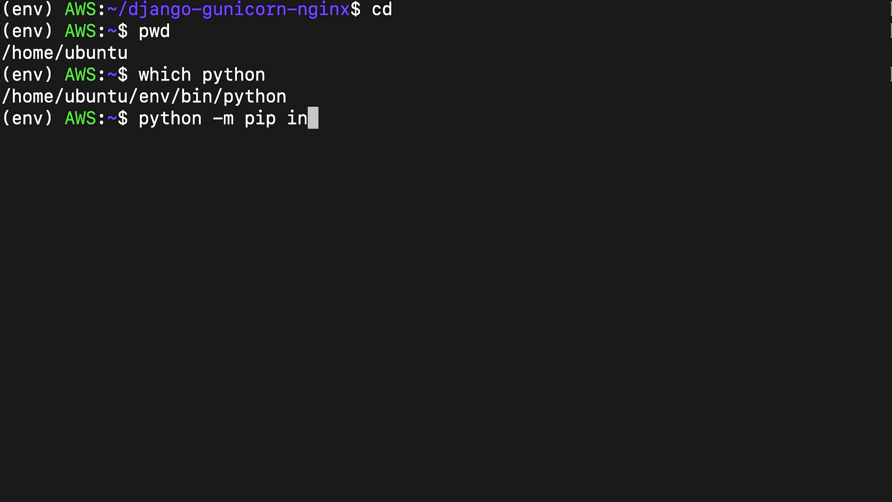
{"action": "type", "text": "stall httpie"}
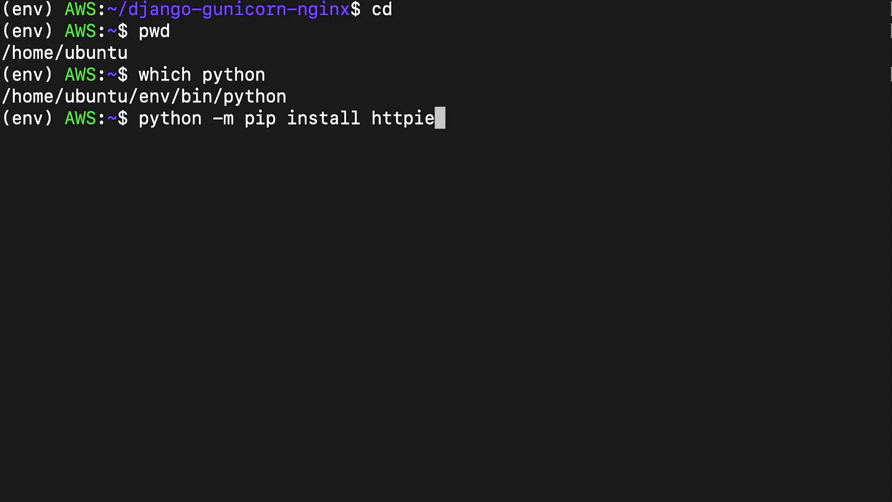
{"action": "key", "text": "Return"}
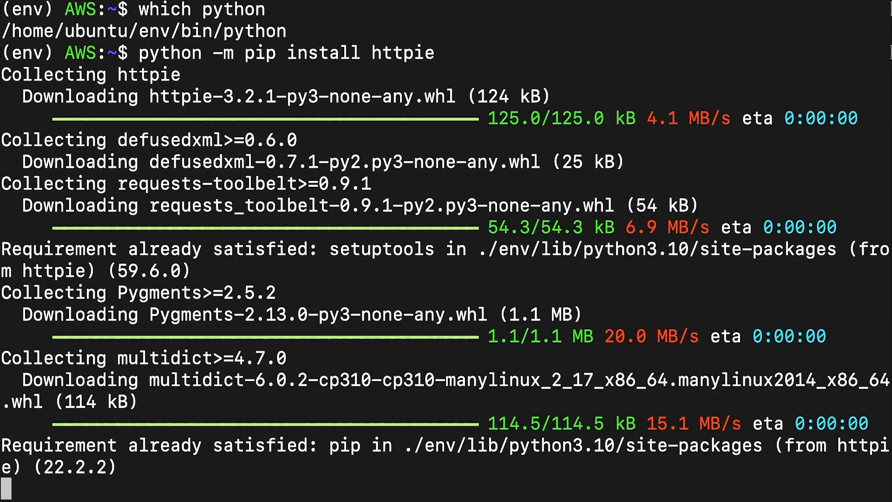
{"action": "scroll", "scroll_direction": "down", "scroll_amount": 3}
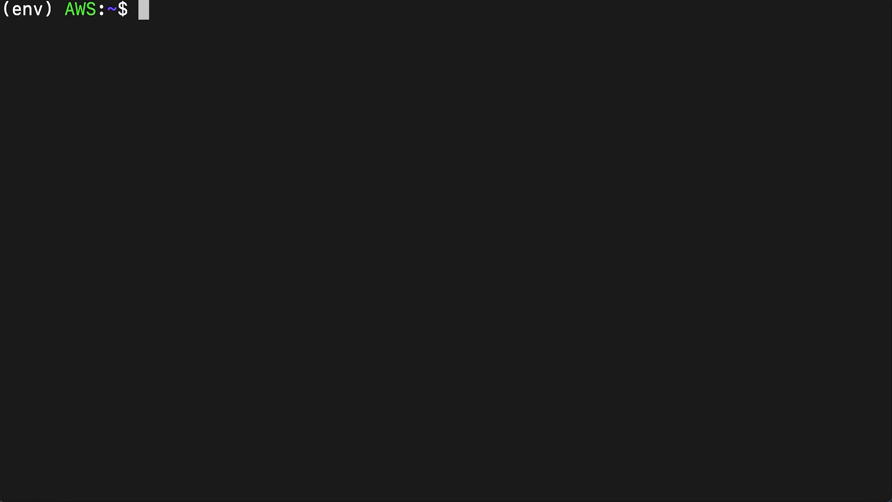
Define alias GET='http --follow --timeout 6' for httpie requests
{"action": "type", "text": "alias"}
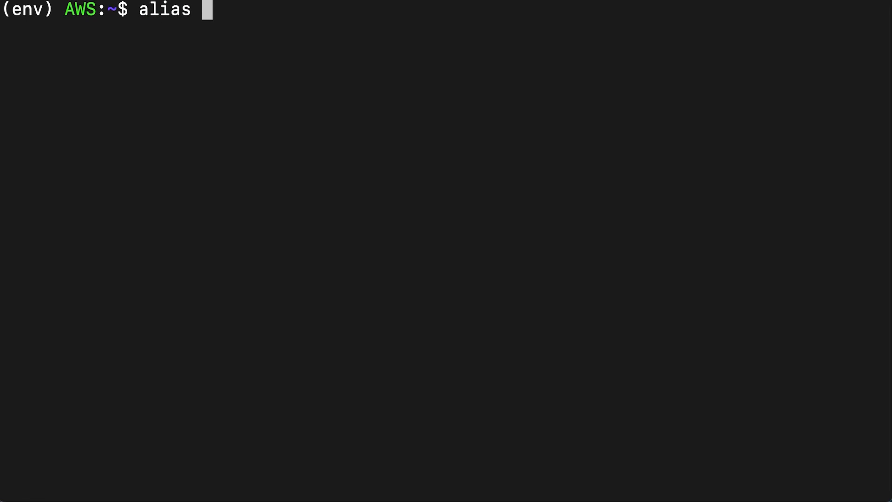
{"action": "type", "text": "GET='http --follow --timeout 6"}
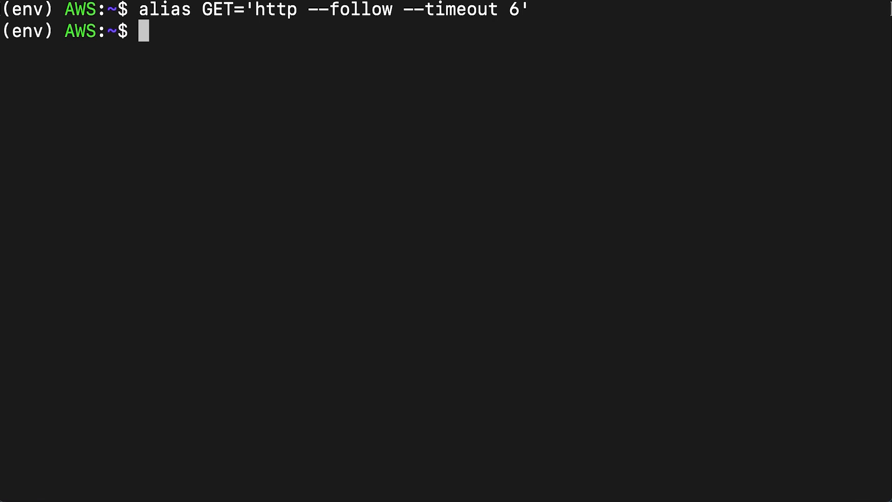
Test the alias with GET docs.python.org, then clear the output
{"action": "type", "text": "GET docs.python."}
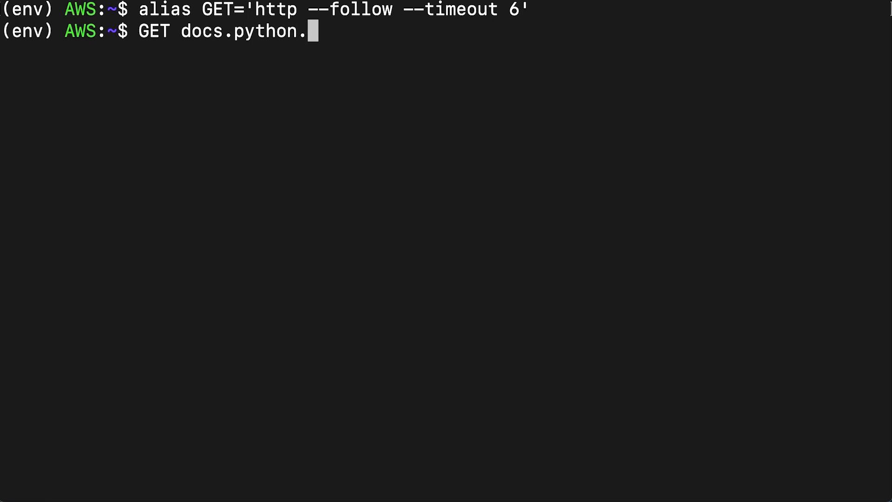
{"action": "type", "text": "org"}
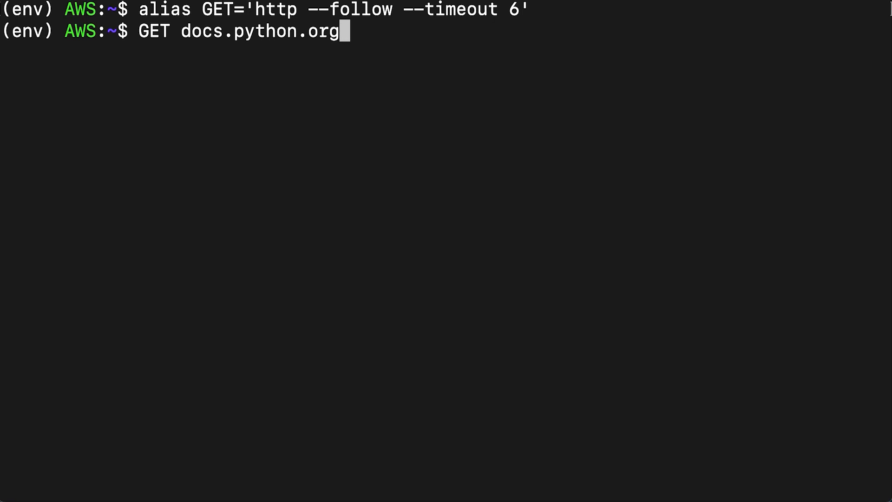
{"action": "key", "text": "Return"}
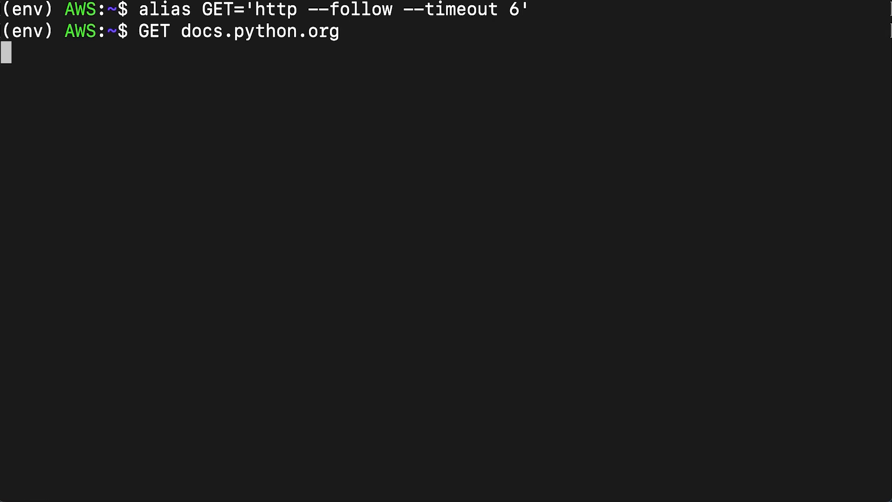
{"action": "key", "text": "Return"}
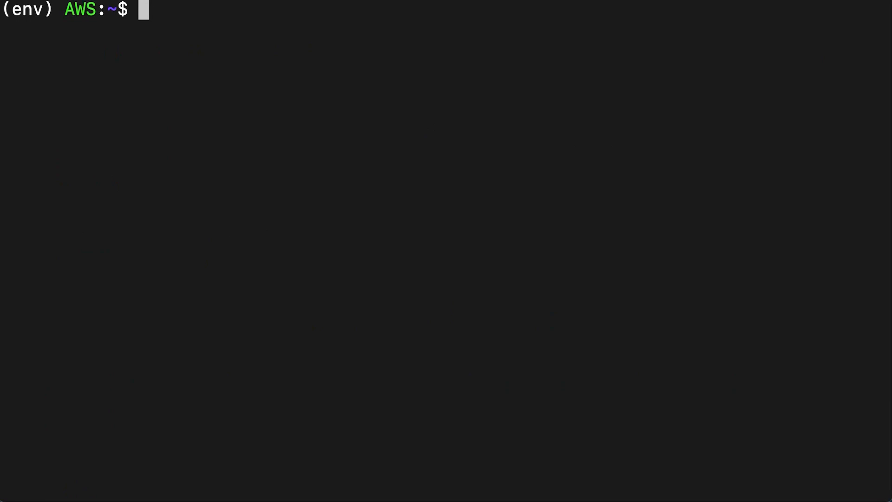
Enter django-gunicorn-nginx and run a python manage.py management command
{"action": "type", "text": "cd django-gunico"}
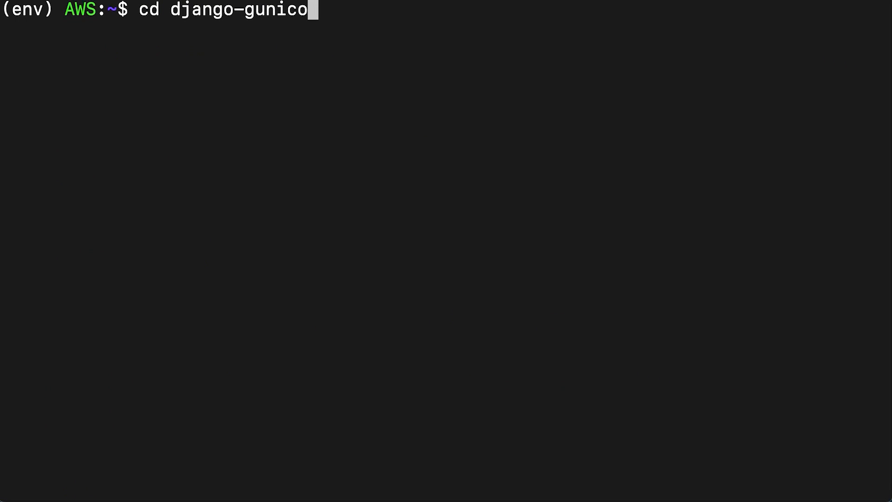
{"action": "key", "text": "Return"}
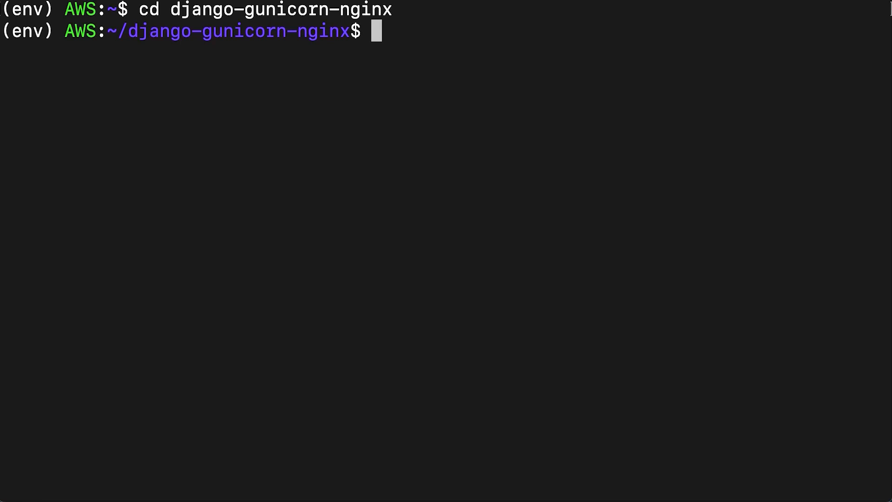
{"action": "type", "text": "python manage.py c"}
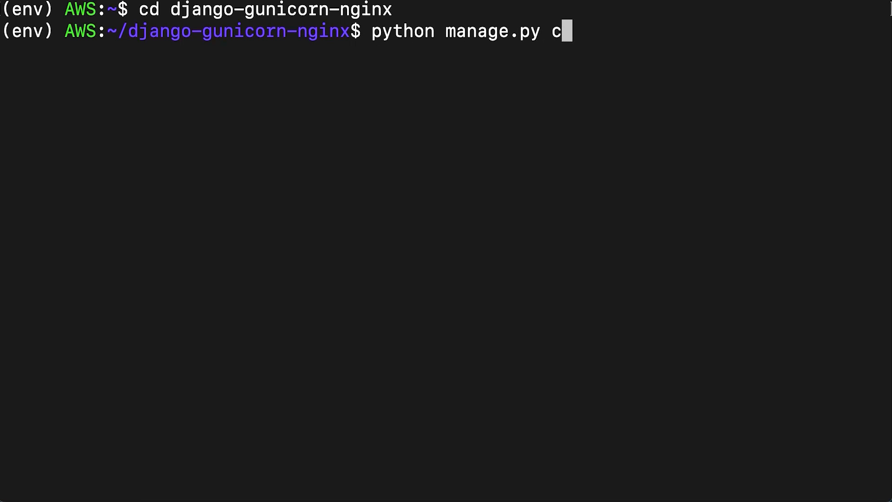
{"action": "key", "text": "Return"}
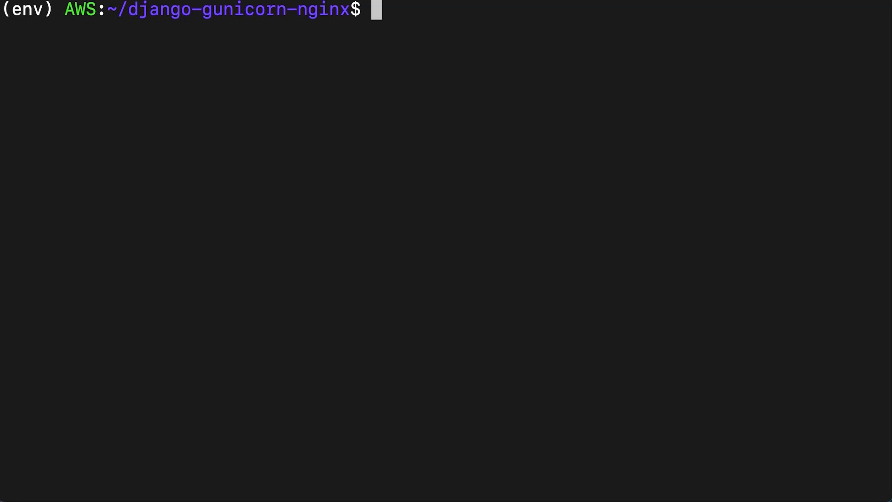
Launch the development server in the background with nohup python manage.py runserver &
{"action": "type", "text": "nohup"}
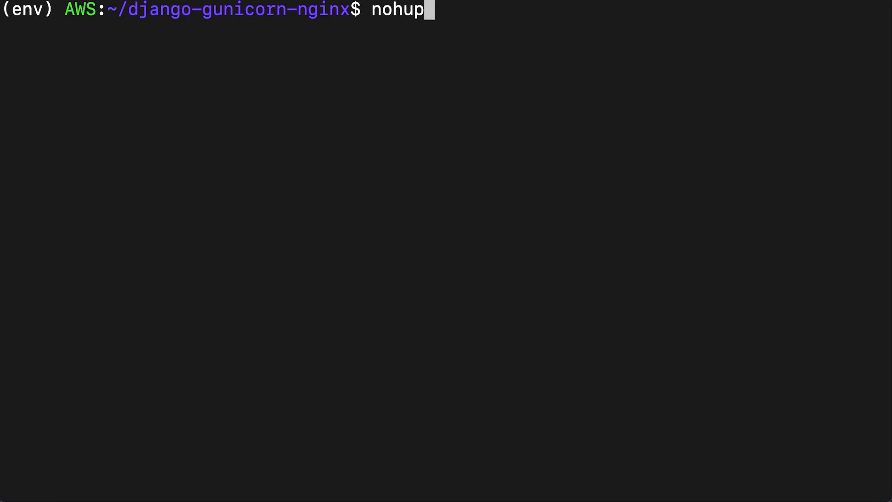
{"action": "type", "text": "python manage.py runserver &"}
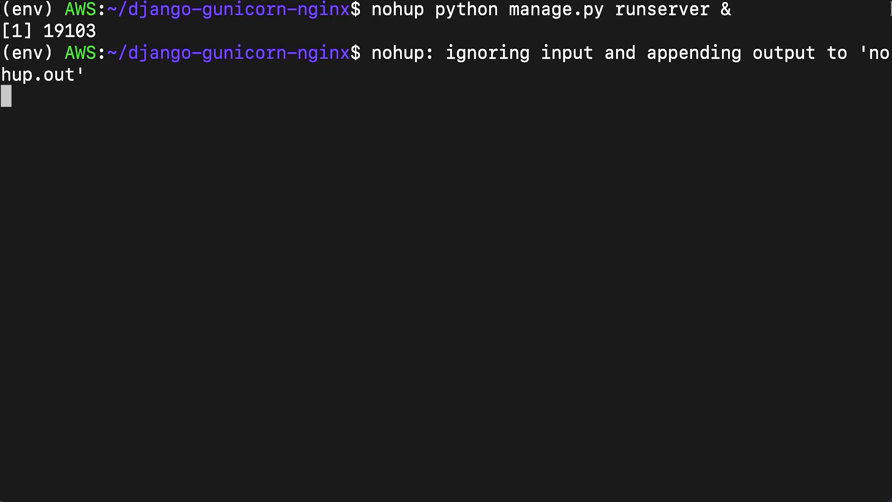
{"action": "key", "text": "Return"}
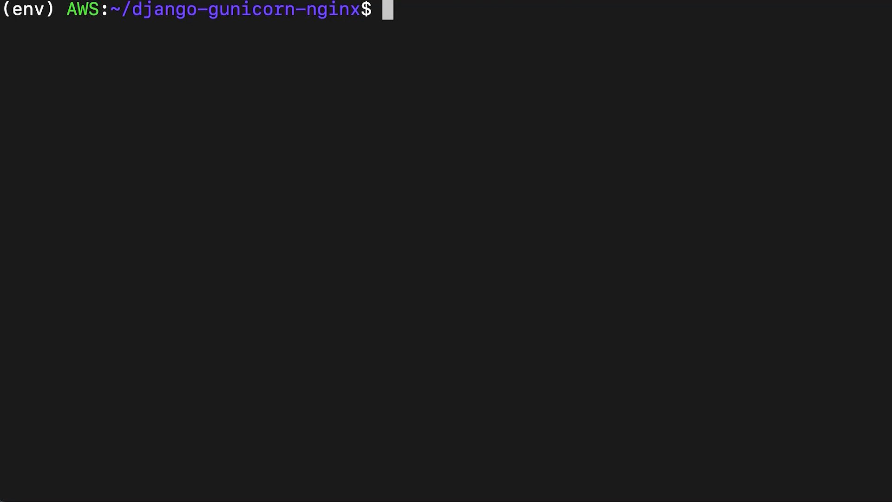
List the process listening on the server port with sudo lsof -n -P -i TCP:8000
{"action": "type", "text": "sudo"}
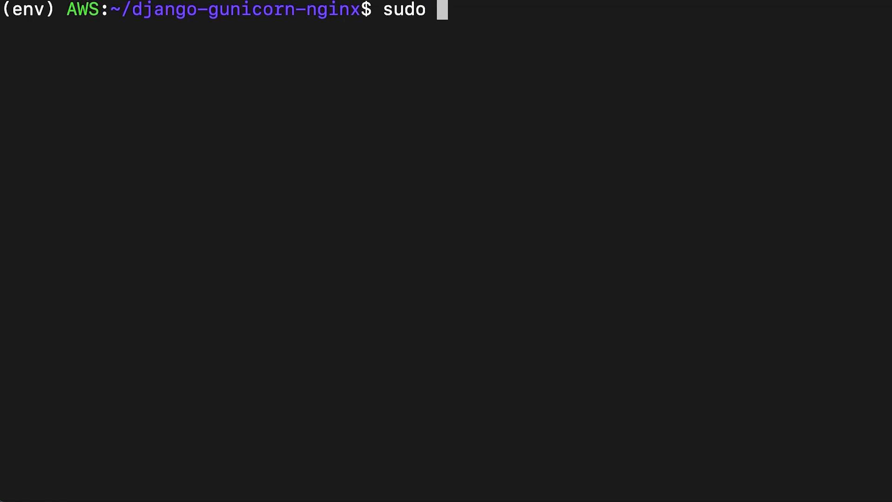
{"action": "type", "text": "lsof -n -P -i TCP:8"}
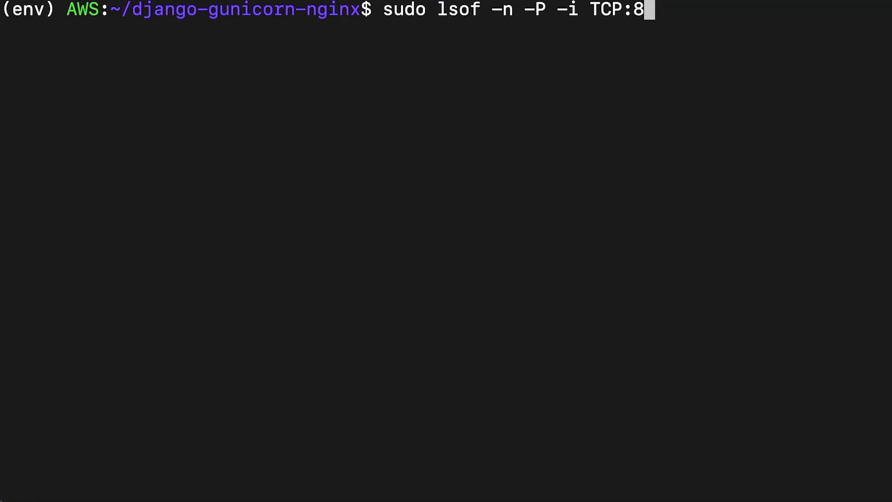
{"action": "key", "text": "Return"}
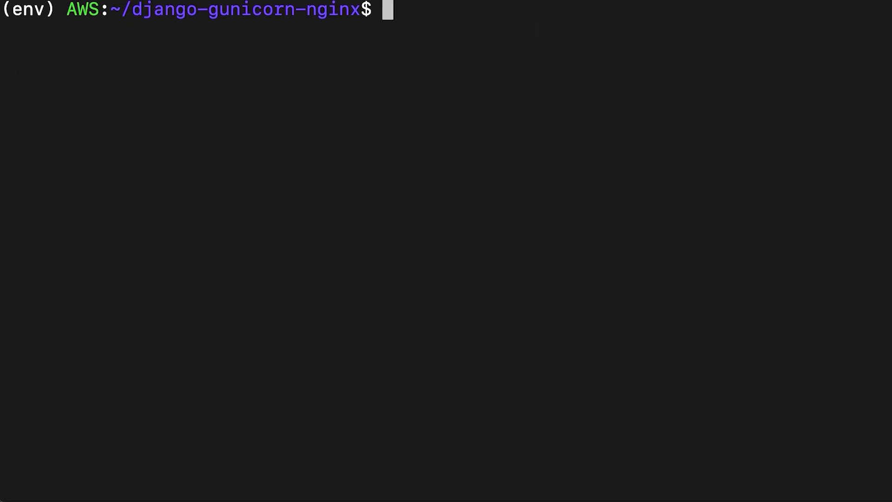
Run 'GET :8000/myapp/' with httpie and receive 200 OK HTML titled My secure app
{"action": "type", "text": "GET :8000/myapp/"}
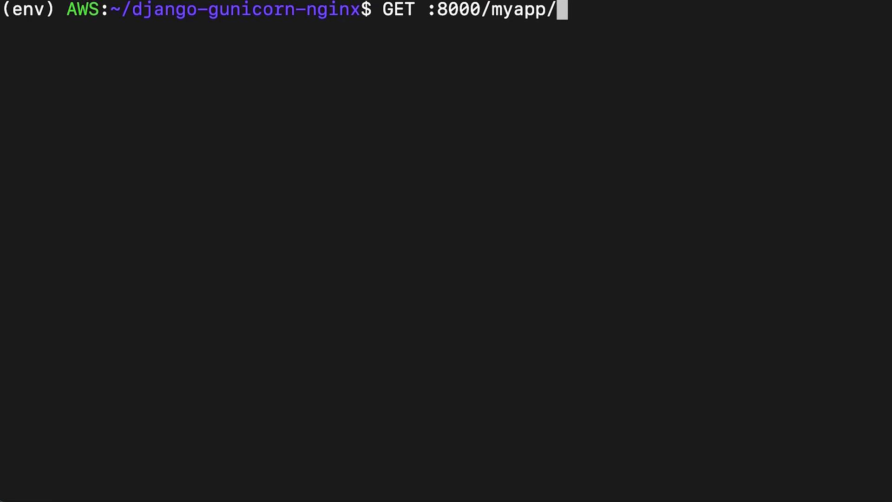
{"action": "key", "text": "Return"}
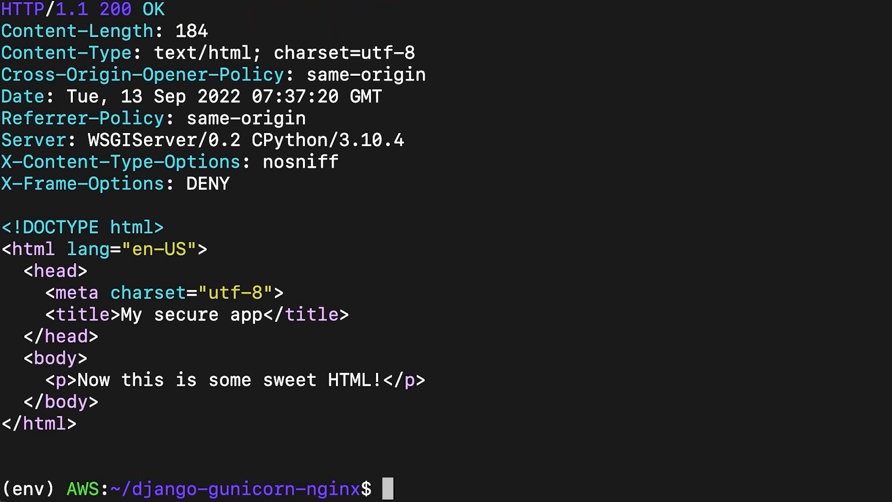